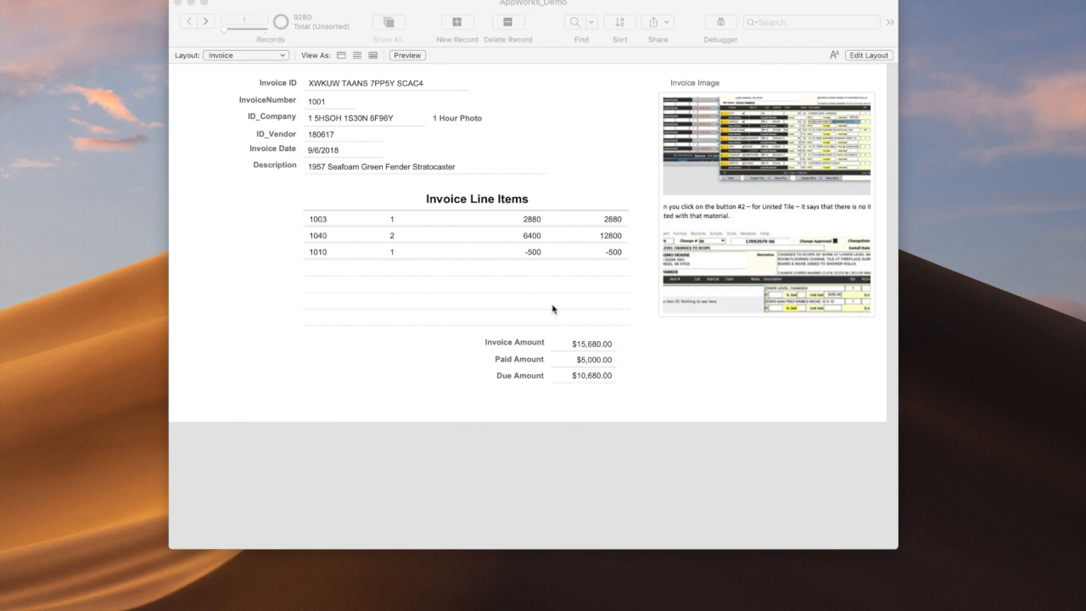
{"action": "mouse_move", "coordinate": [473, 126]}
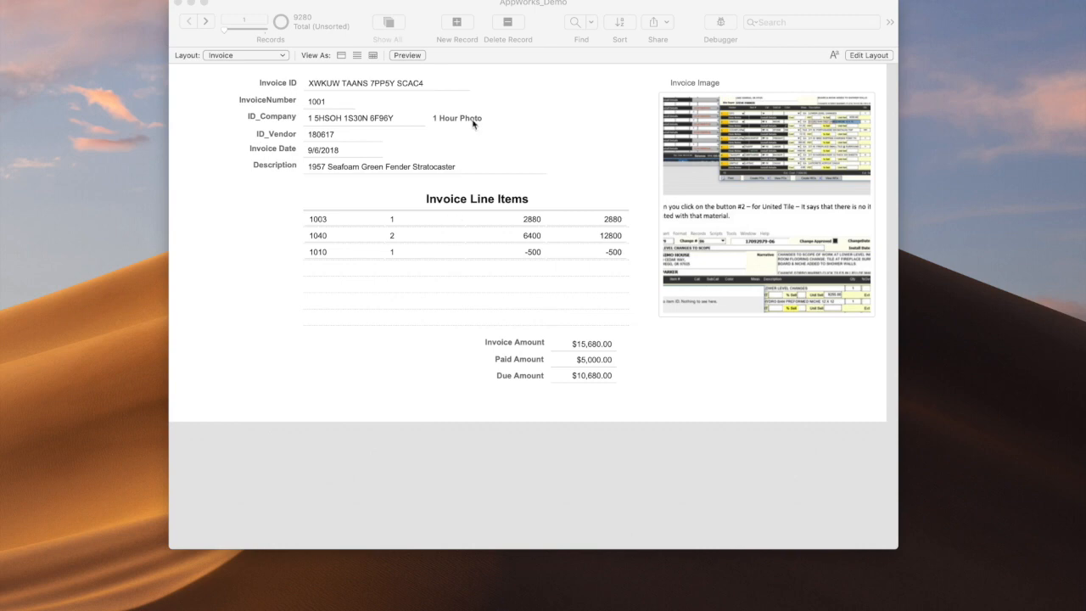
{"action": "mouse_move", "coordinate": [329, 98]}
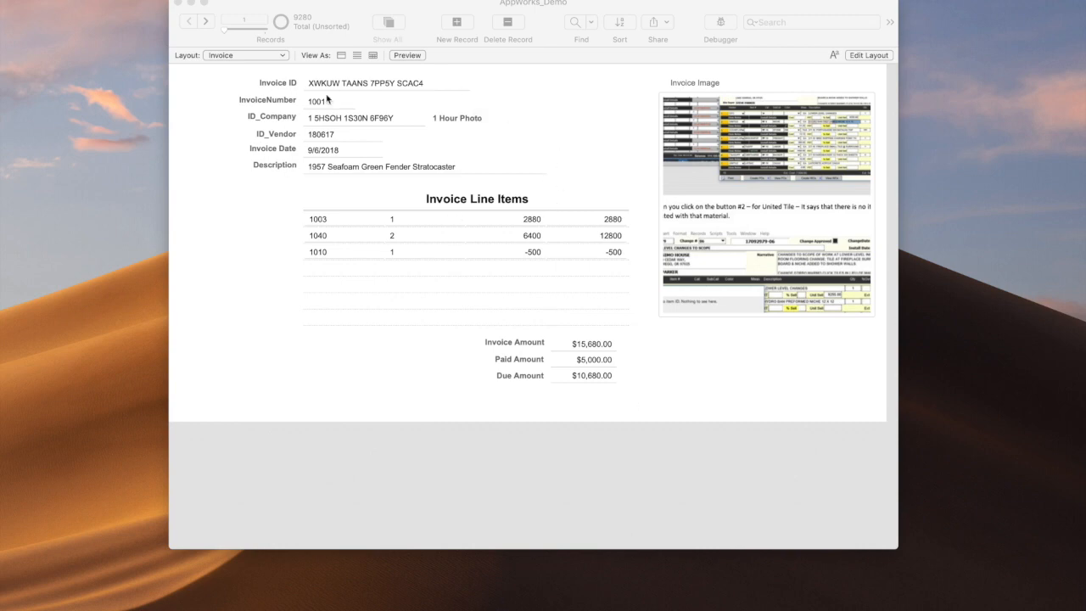
{"action": "mouse_move", "coordinate": [558, 221]}
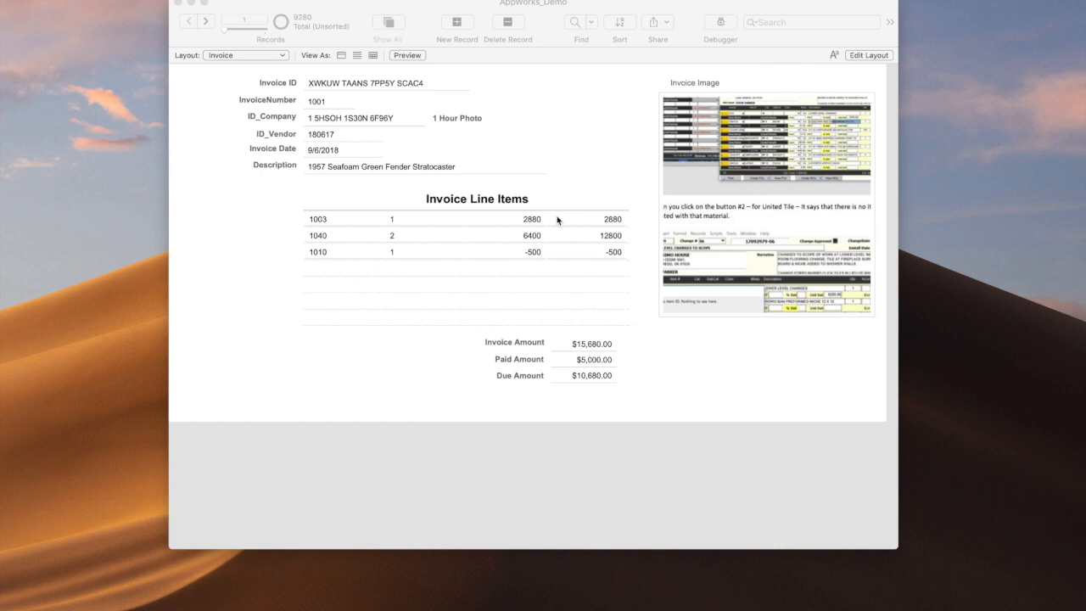
{"action": "mouse_move", "coordinate": [546, 248]}
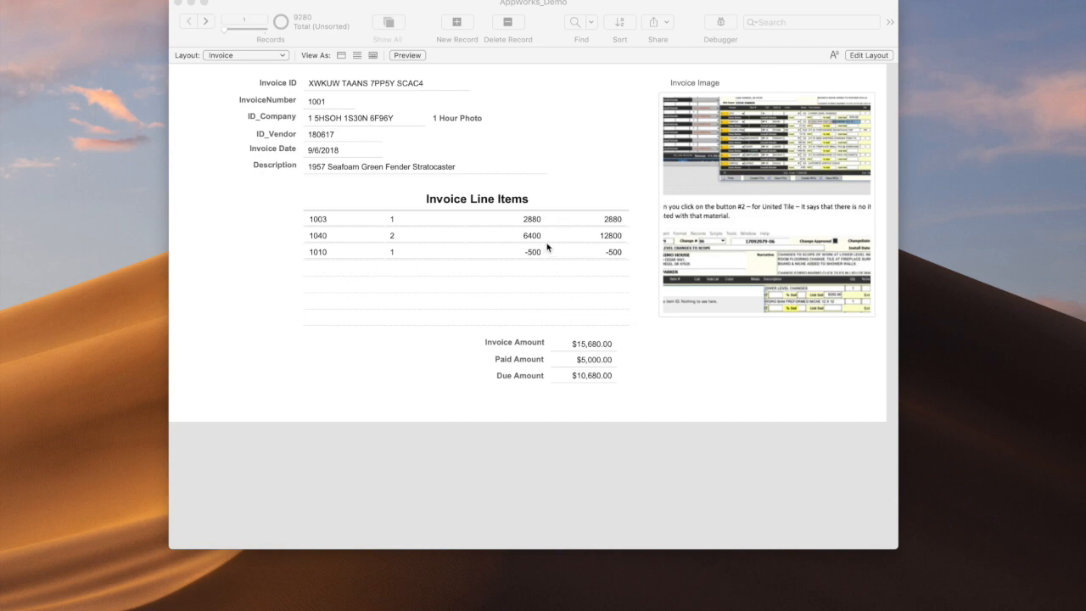
{"action": "mouse_move", "coordinate": [609, 400]}
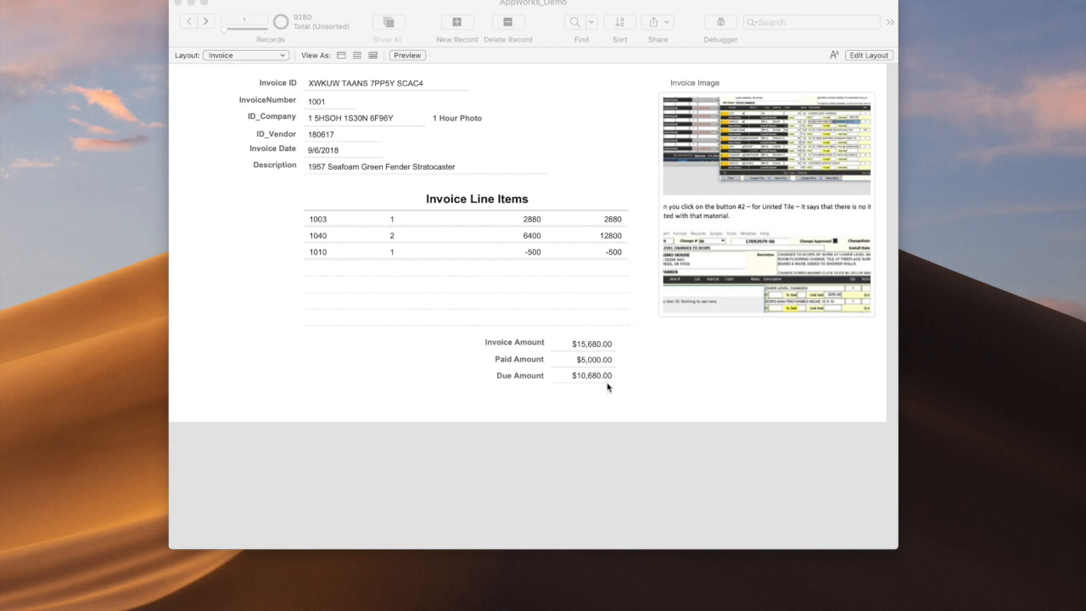
{"action": "mouse_move", "coordinate": [475, 157]}
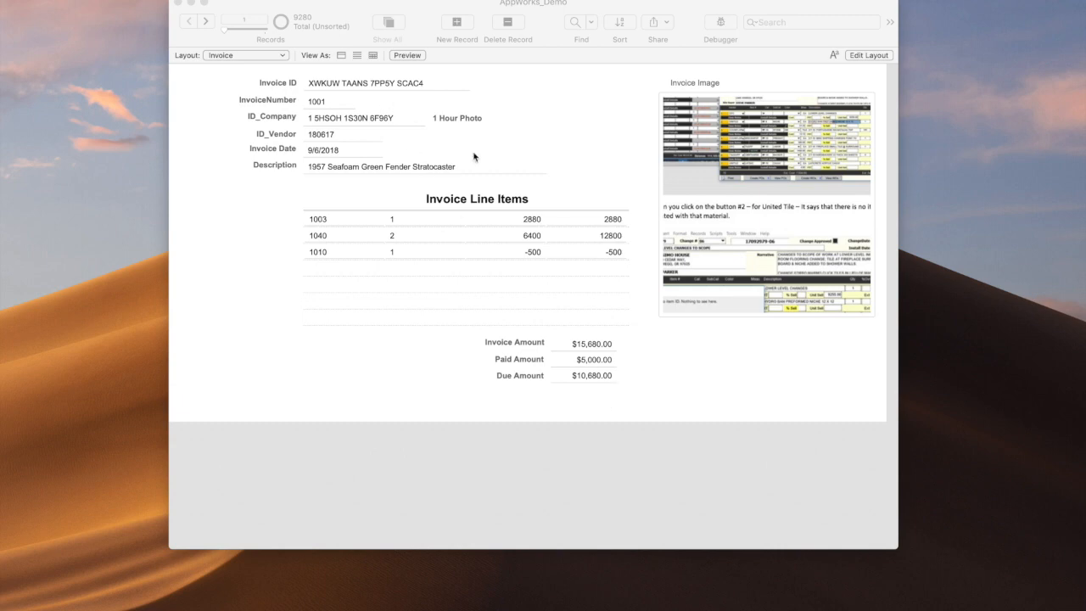
{"action": "mouse_move", "coordinate": [597, 236]}
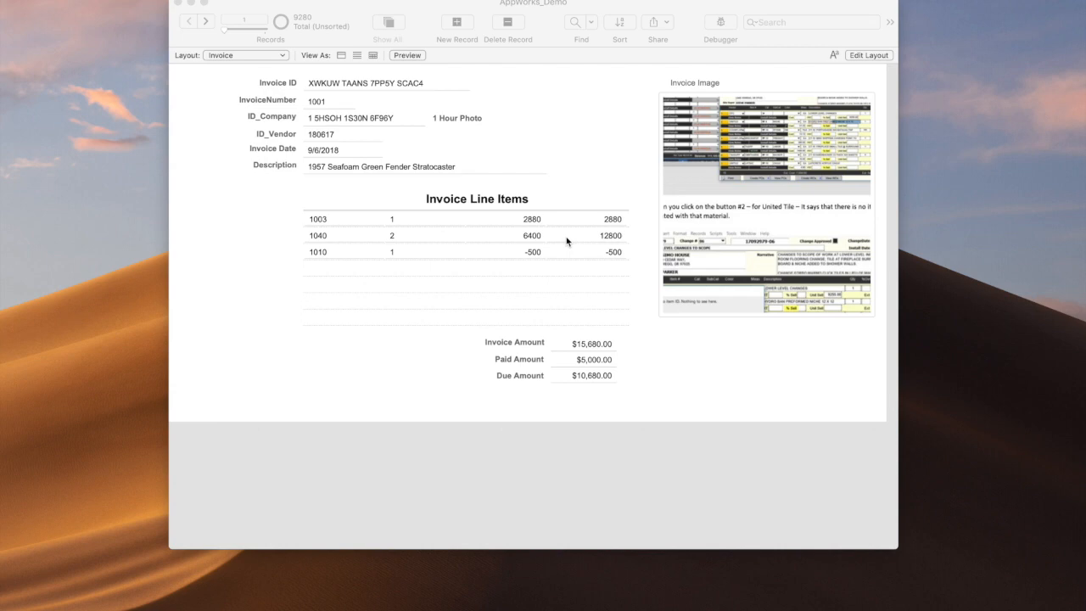
- Enter layout editing, select the line item Price field and show its number Format choices
{"action": "left_click", "coordinate": [868, 54]}
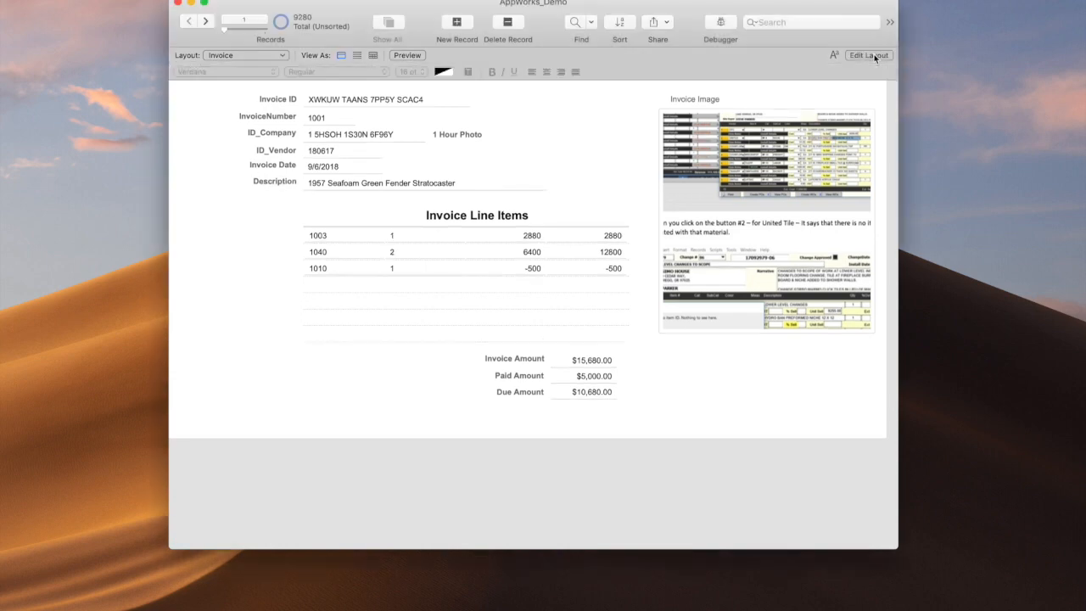
{"action": "left_click", "coordinate": [868, 54]}
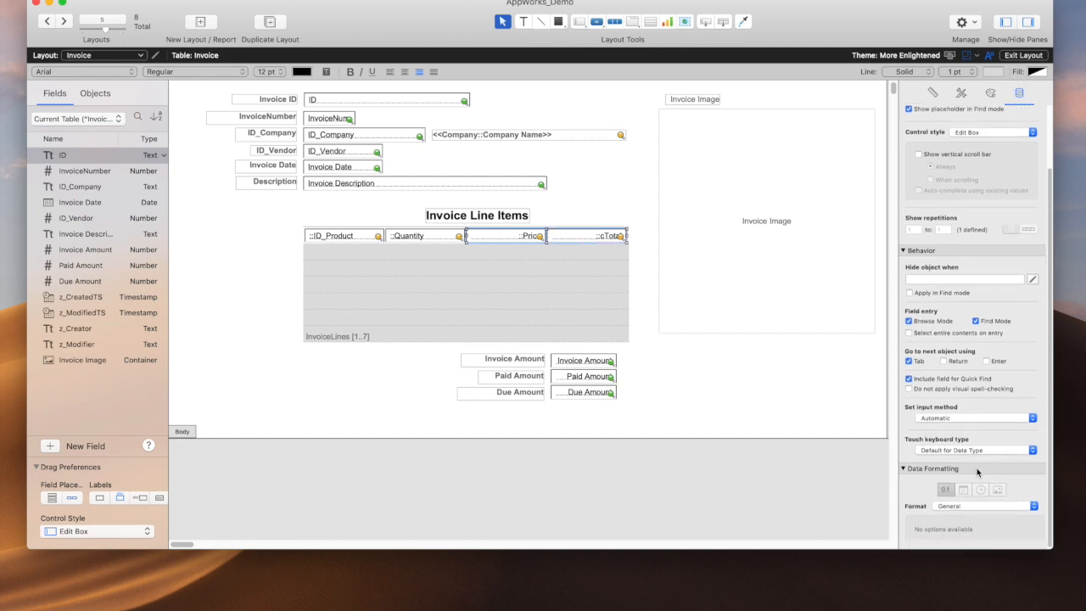
{"action": "mouse_move", "coordinate": [940, 495]}
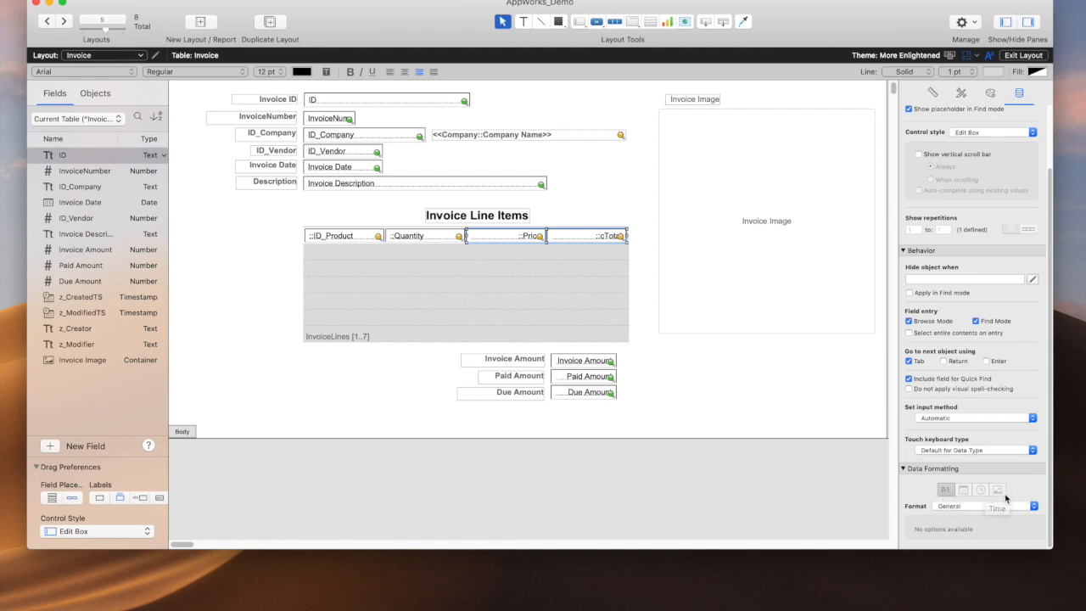
{"action": "mouse_move", "coordinate": [998, 489]}
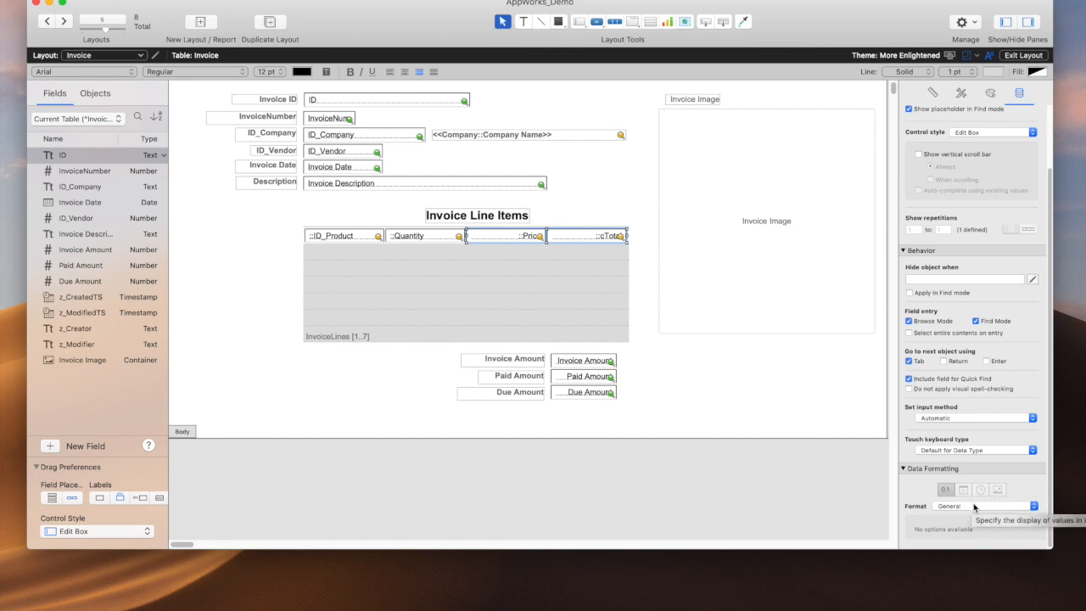
{"action": "left_click", "coordinate": [1032, 505]}
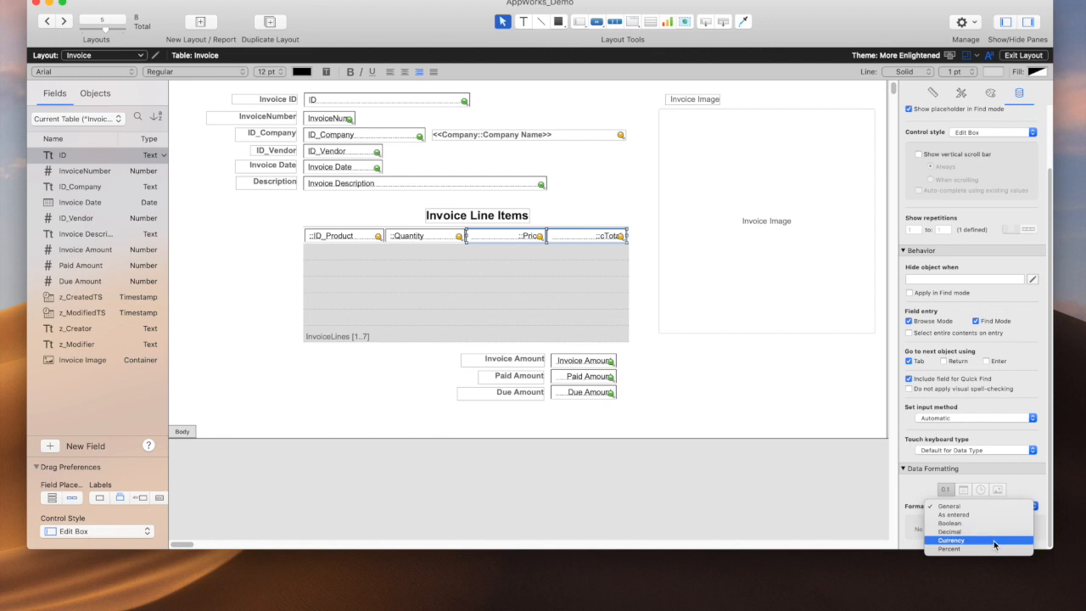
- Format Price as Currency with $ symbol, 2 decimals and red negatives, then view amounts like $2,880.00 and -$500.00
{"action": "left_click", "coordinate": [951, 540]}
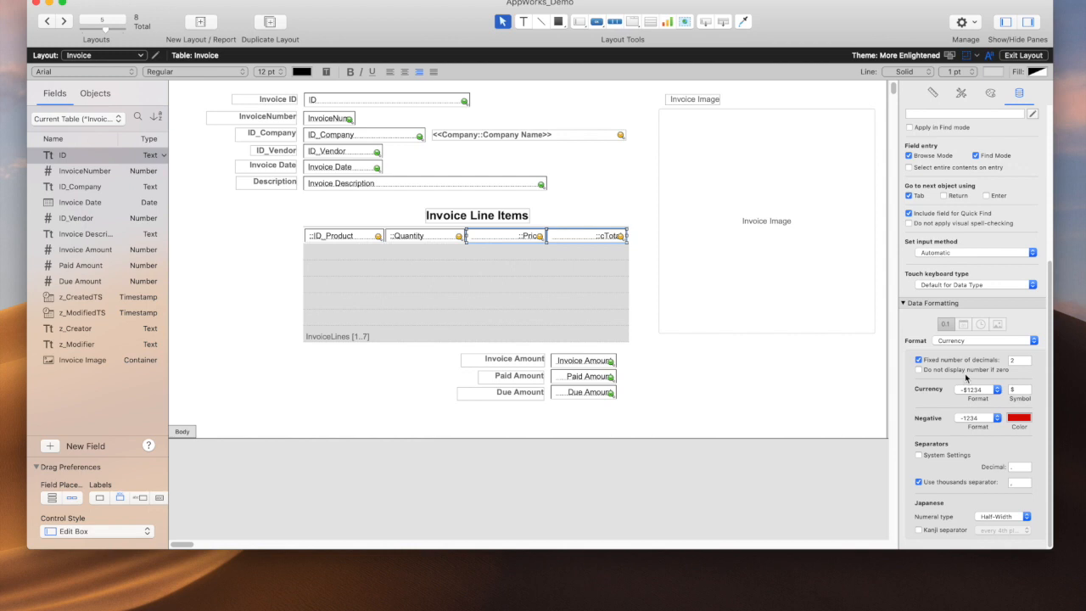
{"action": "left_click", "coordinate": [977, 389]}
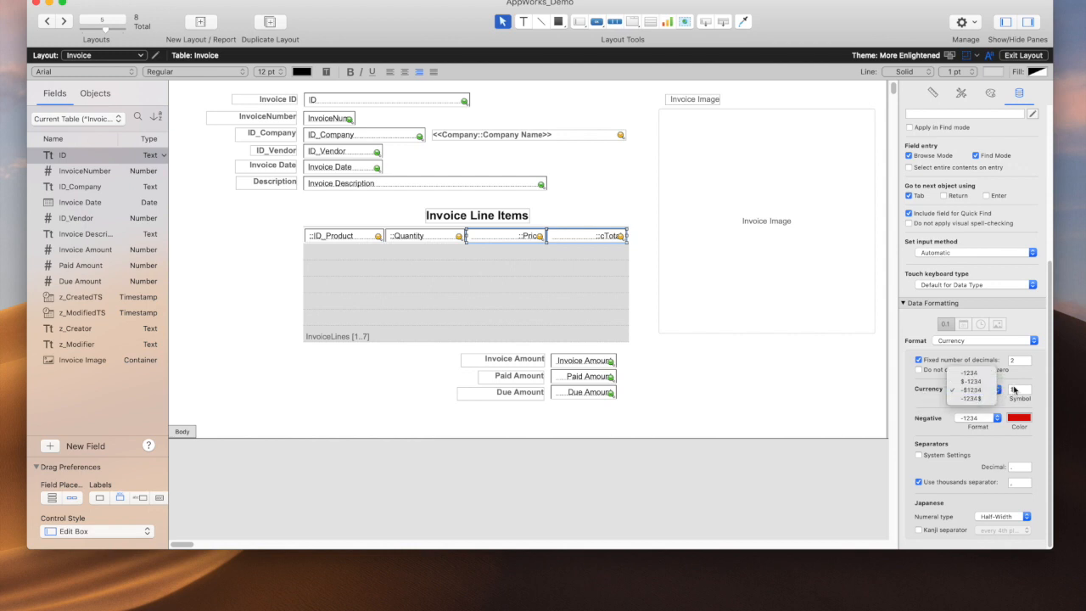
{"action": "left_click", "coordinate": [970, 381]}
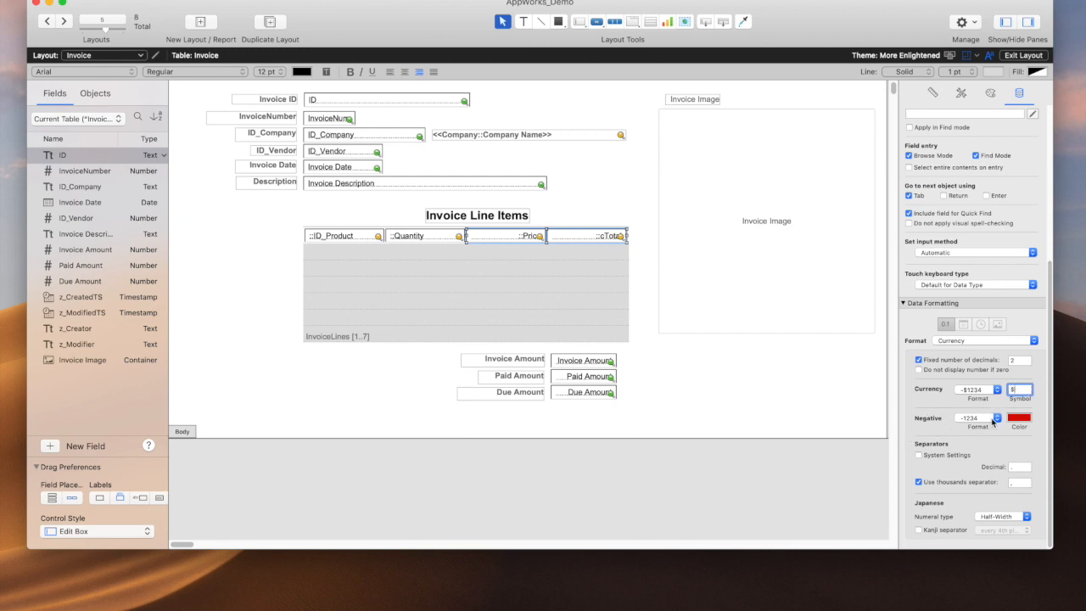
{"action": "left_click", "coordinate": [997, 417]}
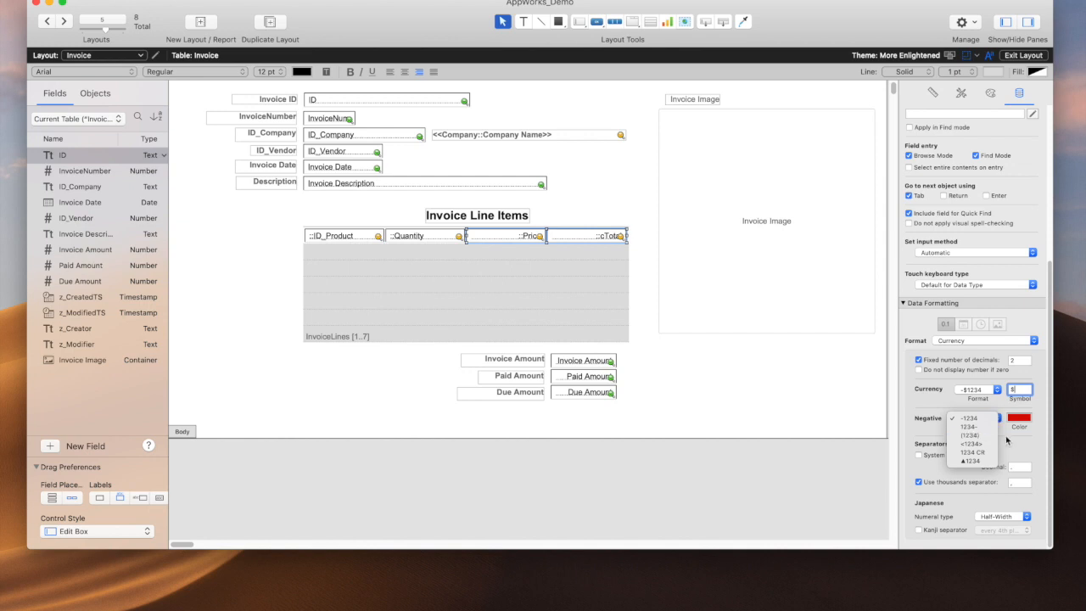
{"action": "left_click", "coordinate": [970, 417]}
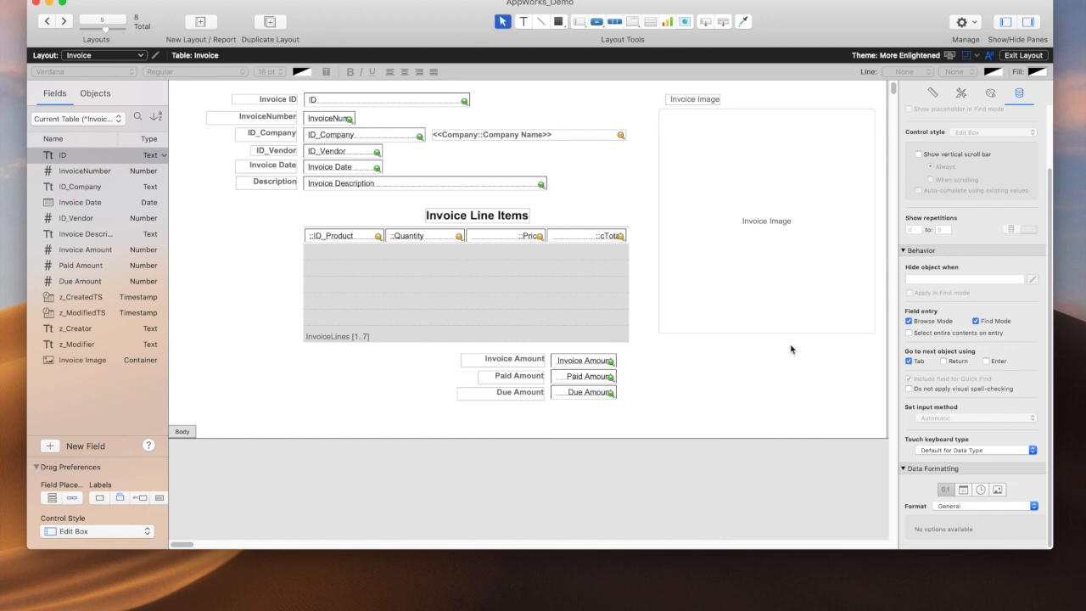
{"action": "mouse_move", "coordinate": [1026, 54]}
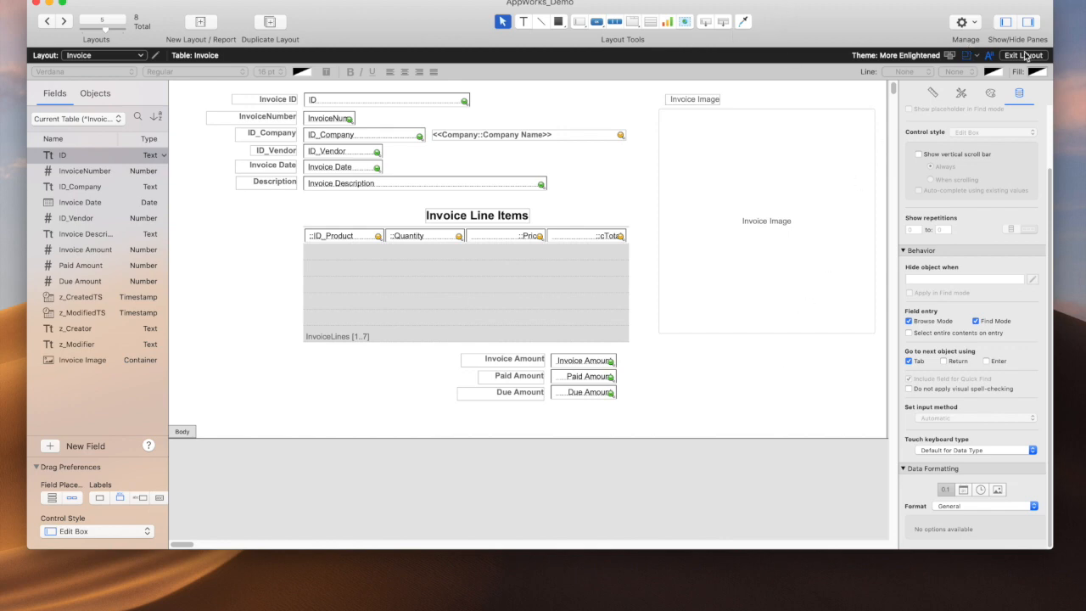
{"action": "left_click", "coordinate": [1025, 54]}
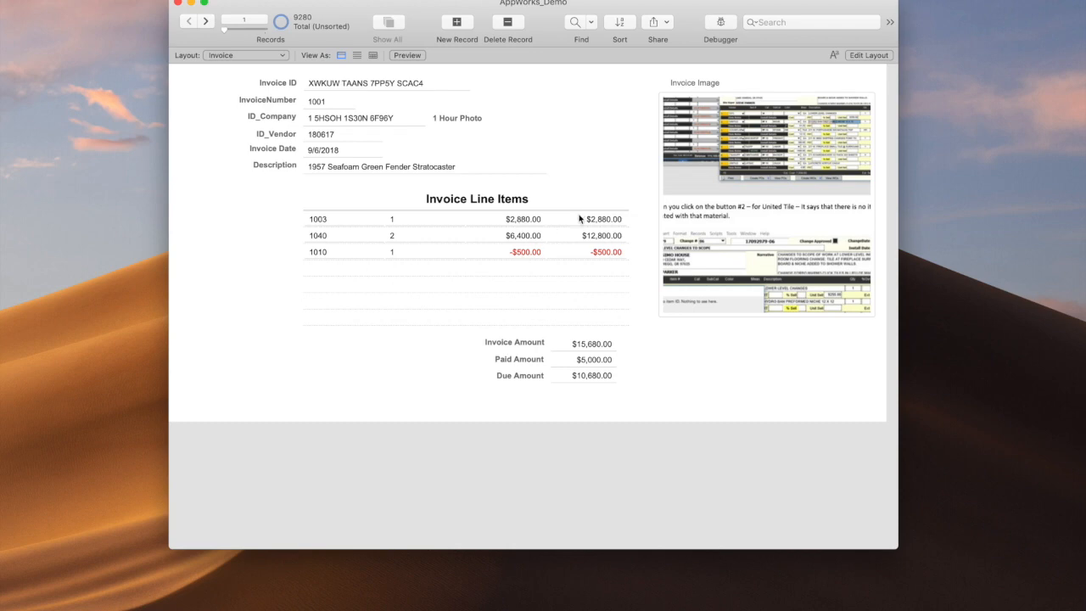
{"action": "mouse_move", "coordinate": [534, 229]}
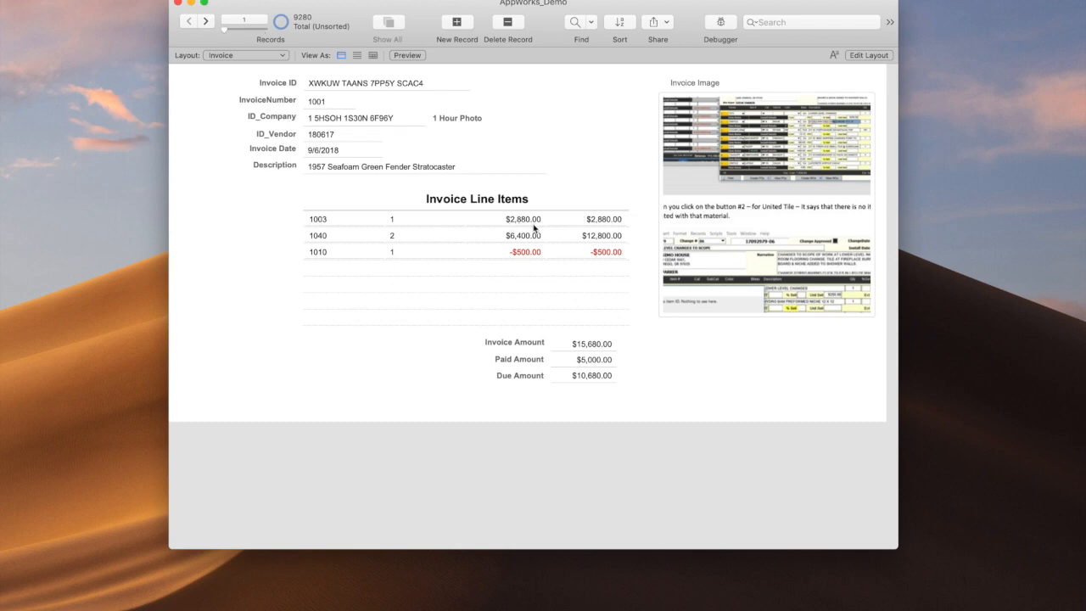
{"action": "mouse_move", "coordinate": [519, 260]}
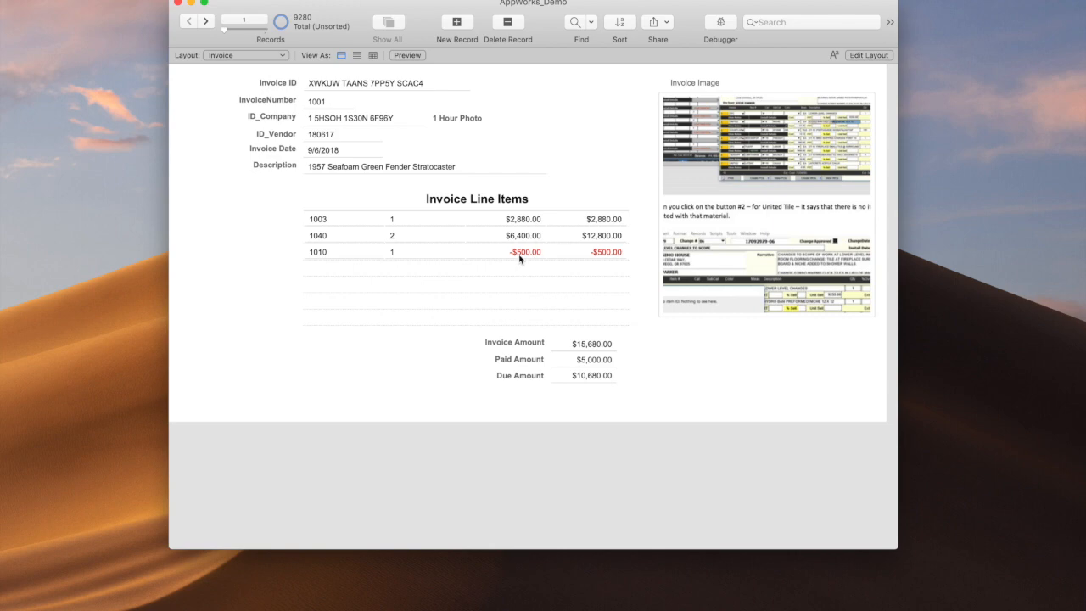
- Return to layout editing on the Invoice layout after checking the formatted values
{"action": "left_click", "coordinate": [868, 54]}
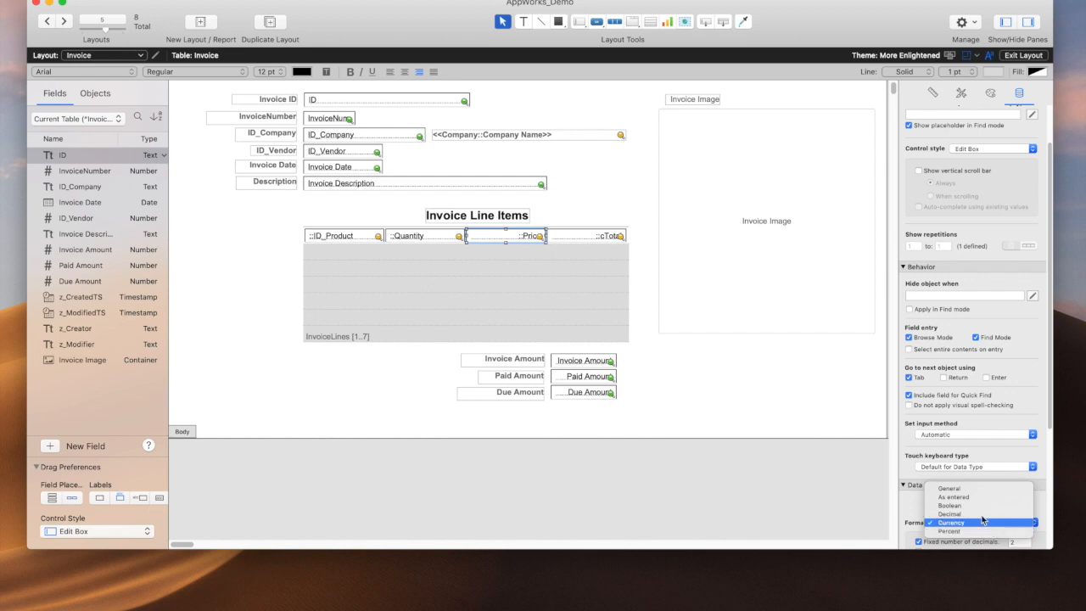
- Switch to the Invoice List layout, browse its dates like 9/6/2018, then resume editing it
{"action": "left_click", "coordinate": [950, 523]}
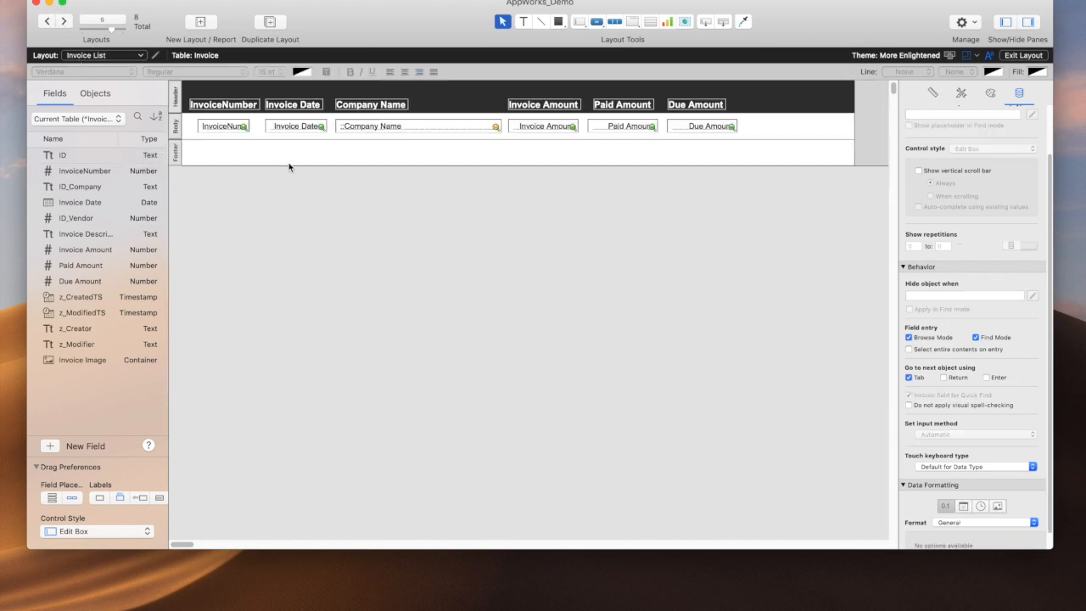
{"action": "mouse_move", "coordinate": [320, 156]}
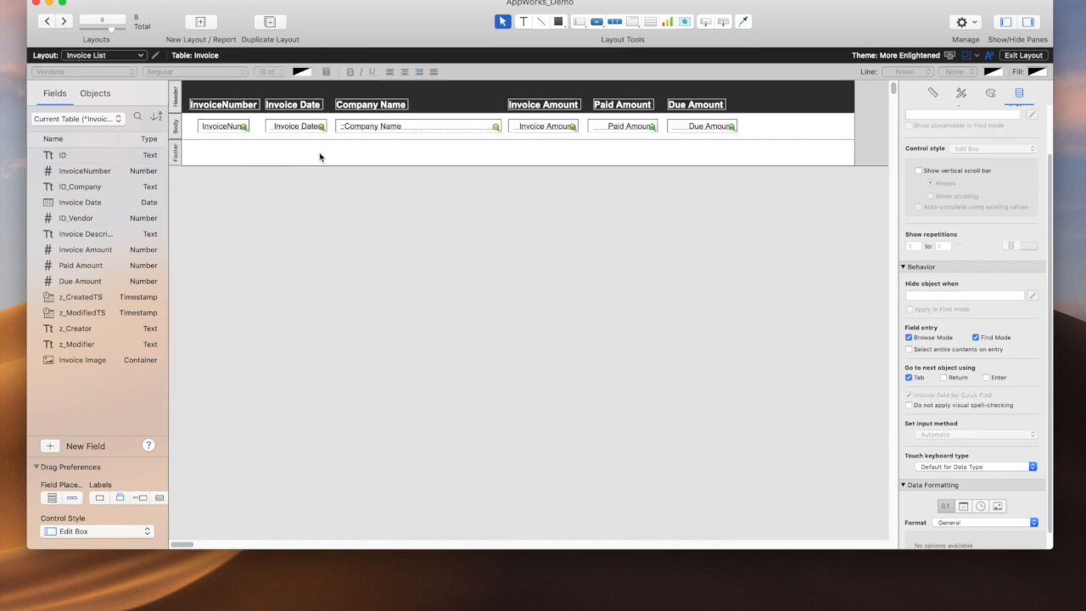
{"action": "left_click", "coordinate": [1023, 54]}
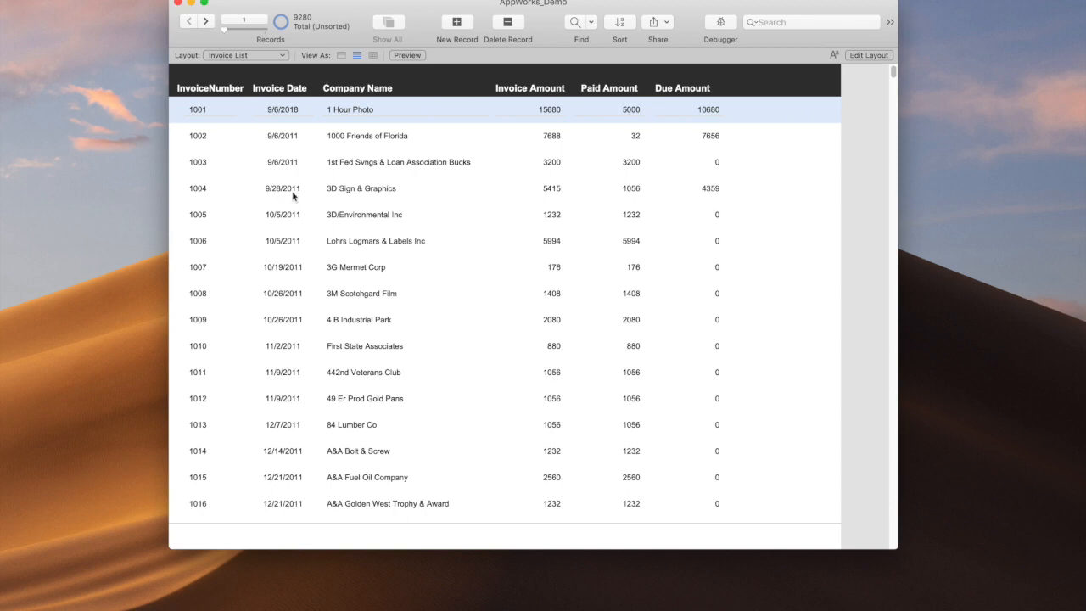
{"action": "mouse_move", "coordinate": [317, 465]}
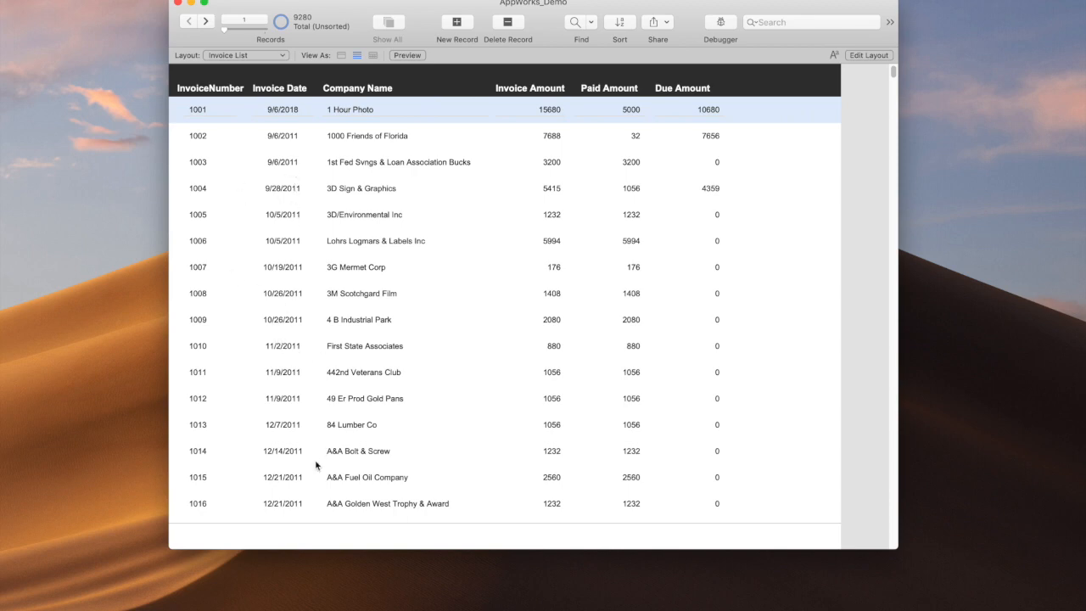
{"action": "mouse_move", "coordinate": [319, 146]}
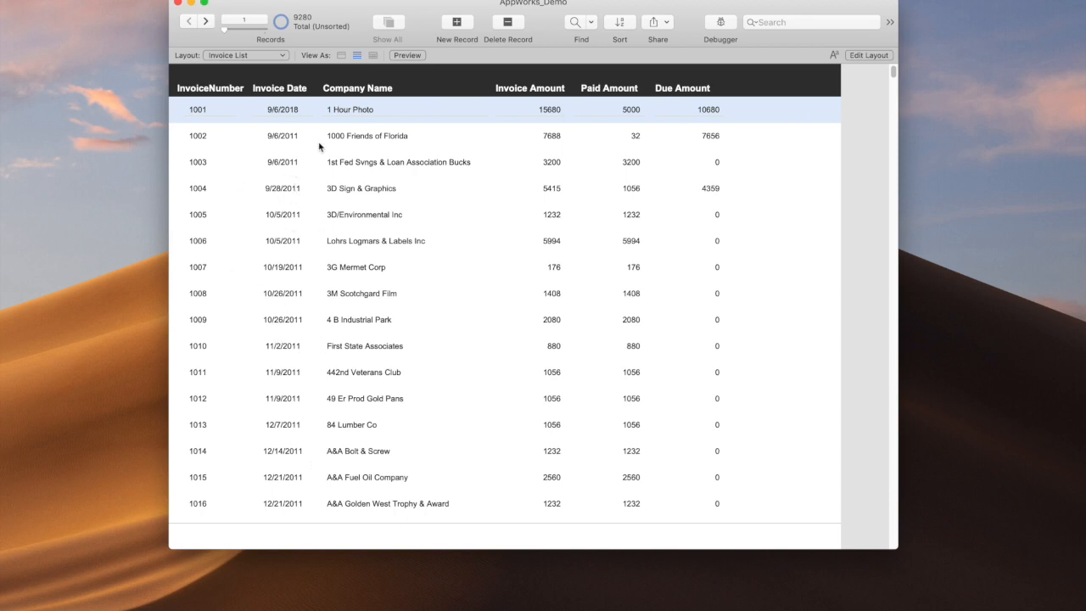
{"action": "left_click", "coordinate": [869, 54]}
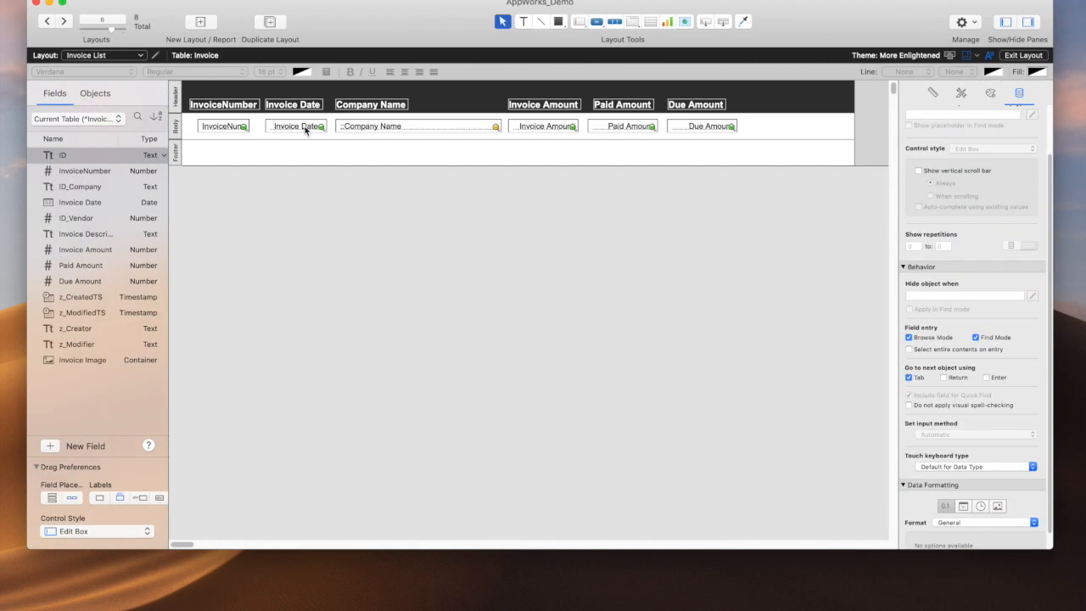
- Give Invoice Date a numeric format with zero-padded days and months
{"action": "left_click", "coordinate": [295, 125]}
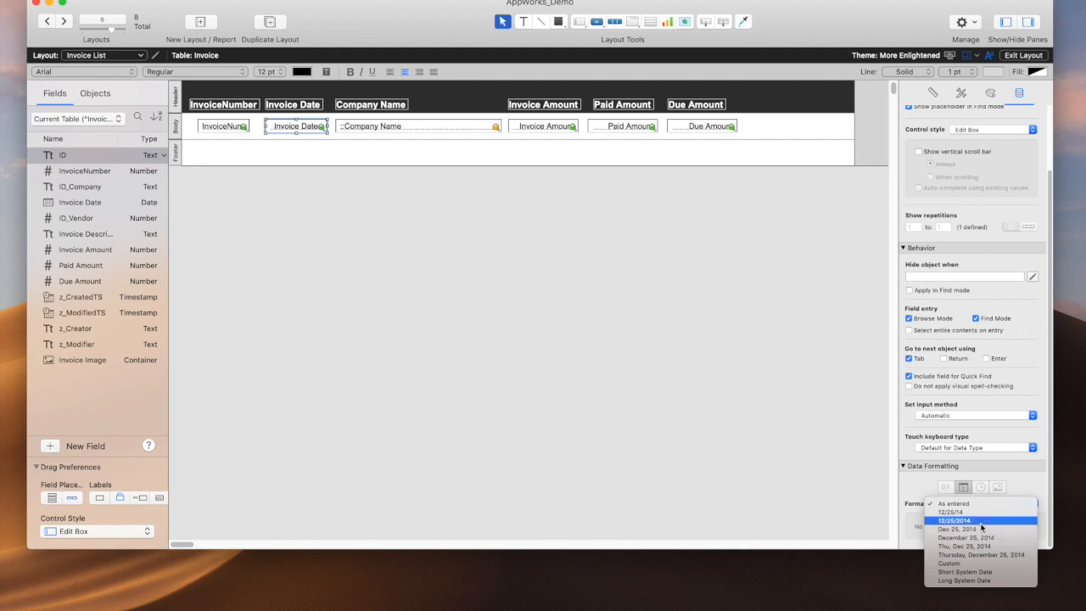
{"action": "left_click", "coordinate": [953, 519]}
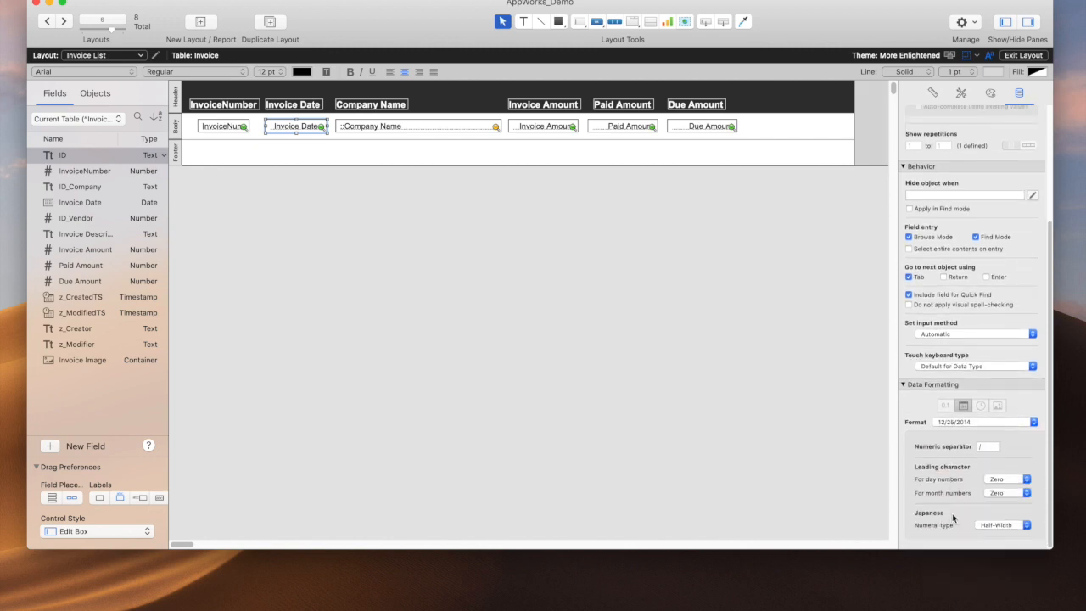
{"action": "left_click", "coordinate": [1004, 479]}
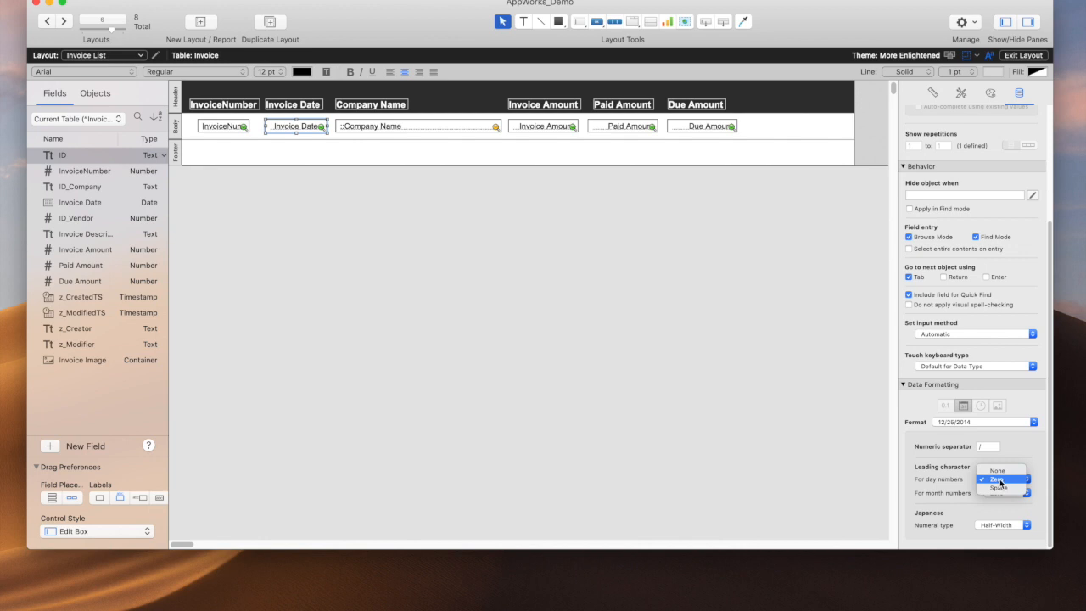
{"action": "left_click", "coordinate": [998, 478]}
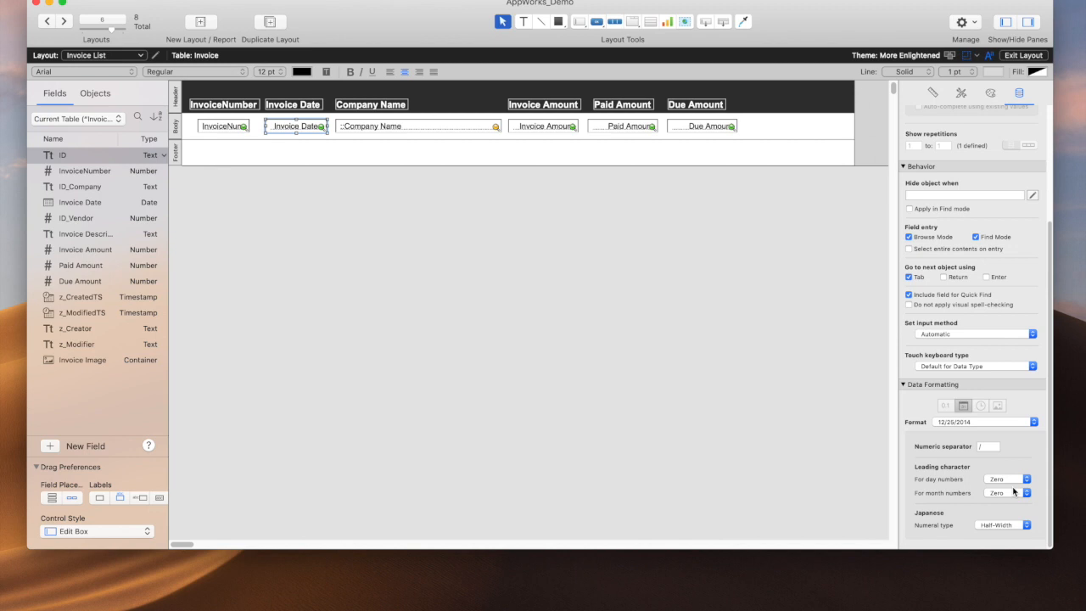
- Browse the invoice list showing dates like 09/06/2011
{"action": "left_click", "coordinate": [1023, 55]}
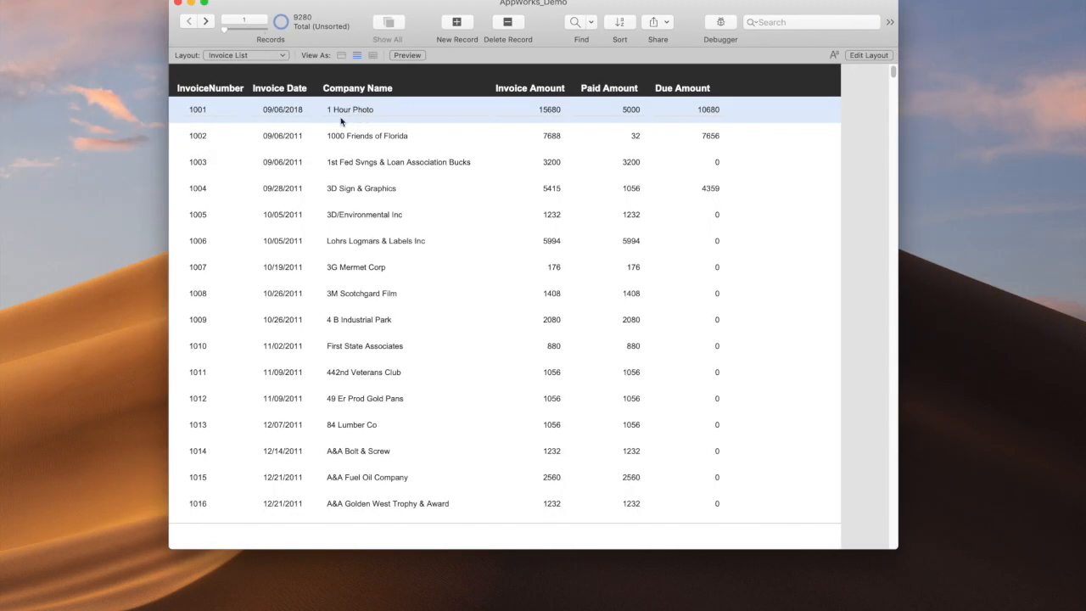
{"action": "mouse_move", "coordinate": [287, 116]}
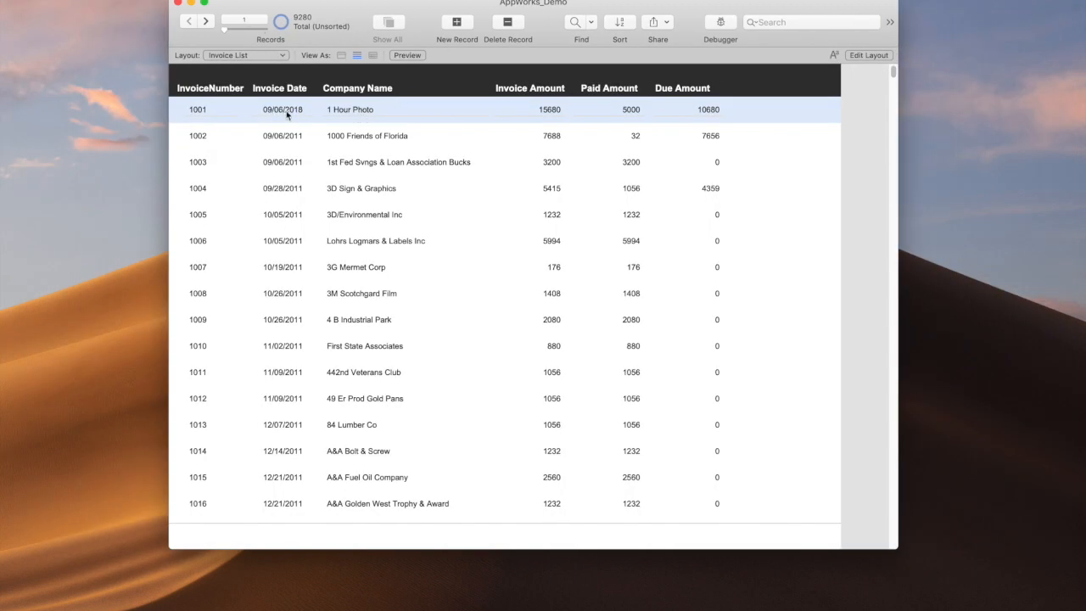
{"action": "mouse_move", "coordinate": [307, 282]}
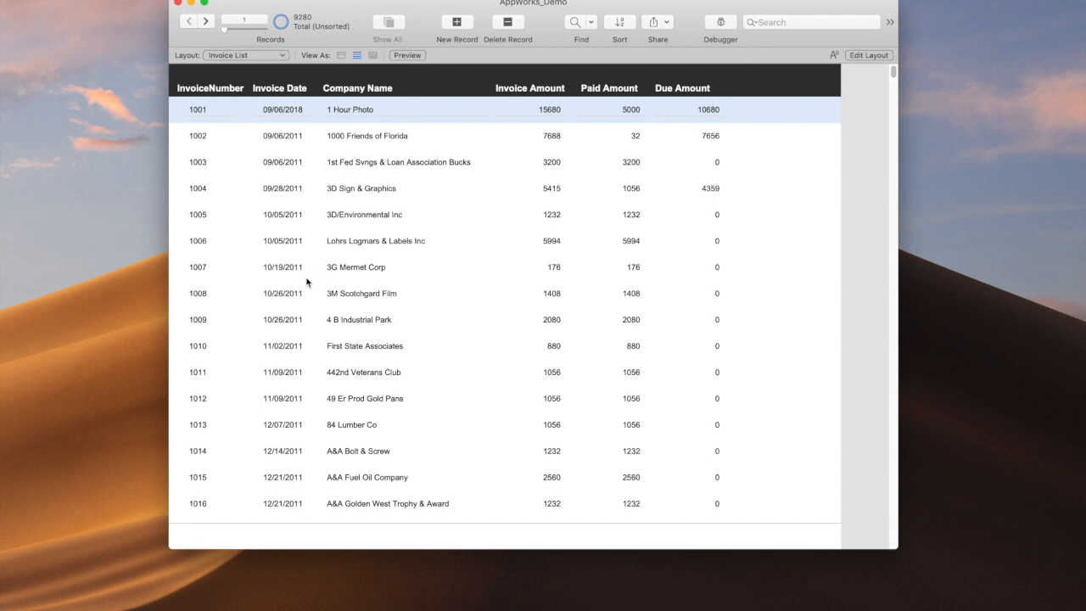
{"action": "mouse_move", "coordinate": [287, 194]}
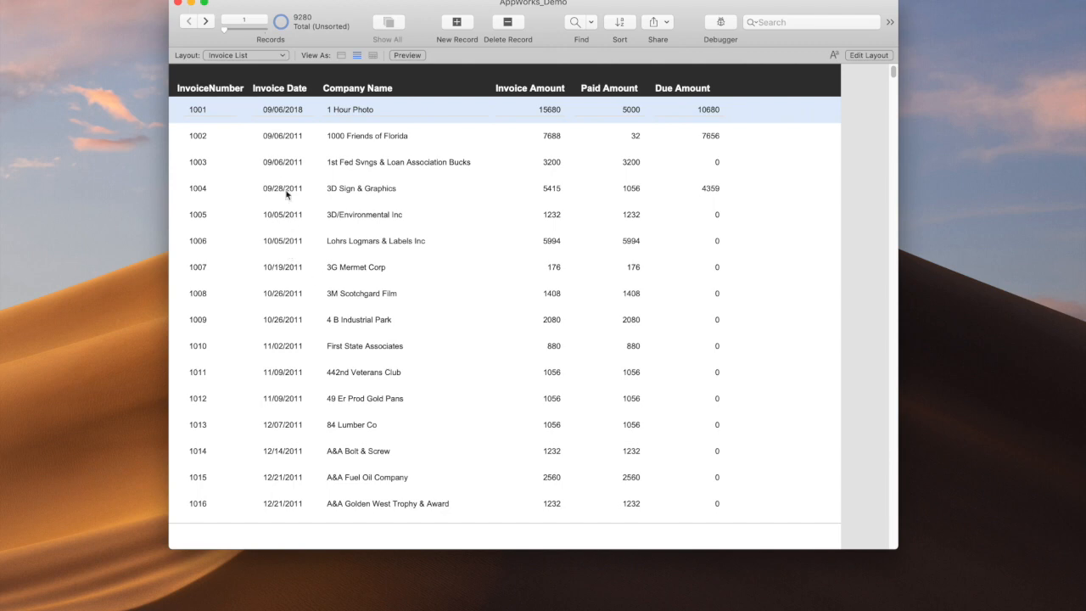
{"action": "mouse_move", "coordinate": [298, 149]}
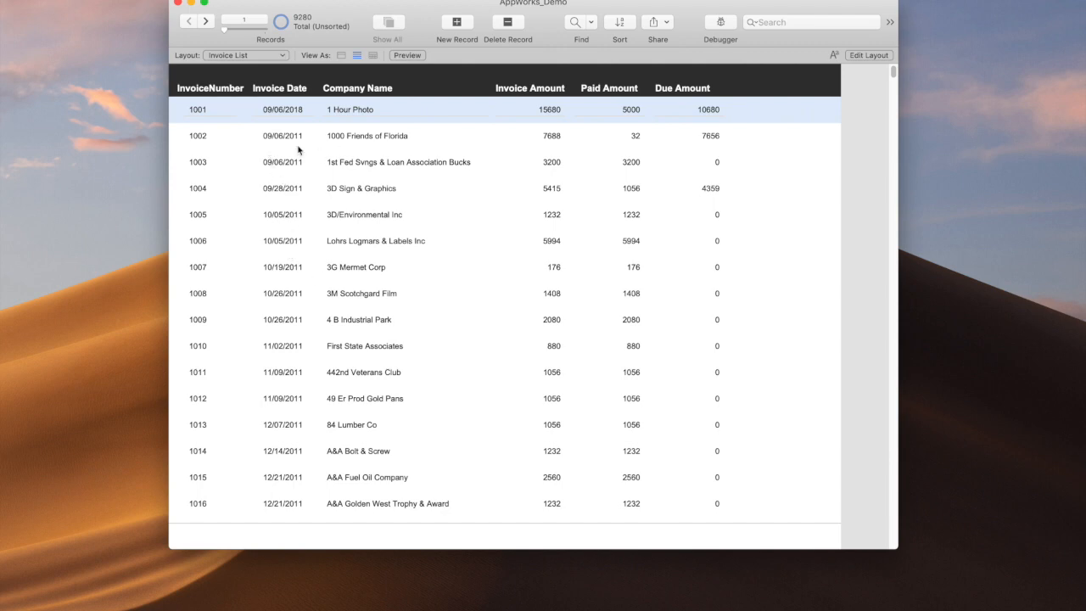
{"action": "mouse_move", "coordinate": [285, 141]}
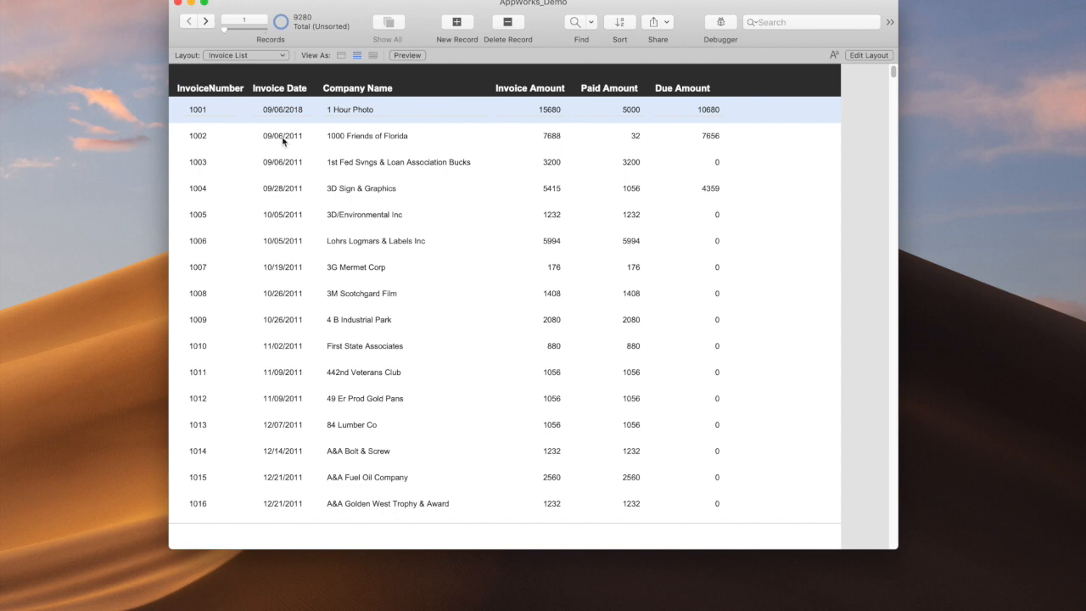
- Set Invoice Date to a Custom format with abbreviated weekday, month name, day and year
{"action": "left_click", "coordinate": [868, 54]}
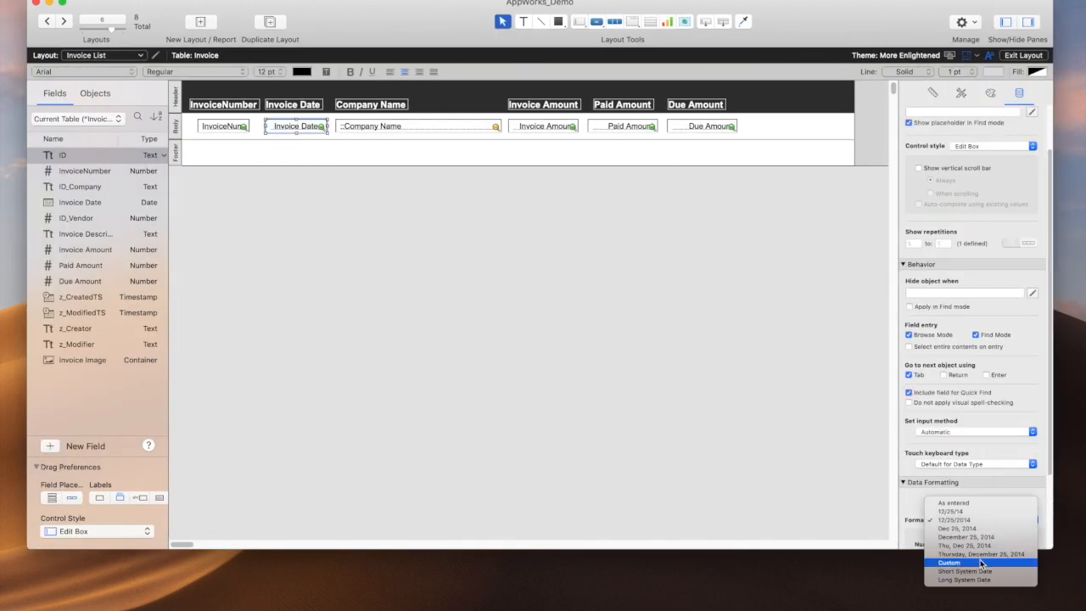
{"action": "left_click", "coordinate": [948, 561]}
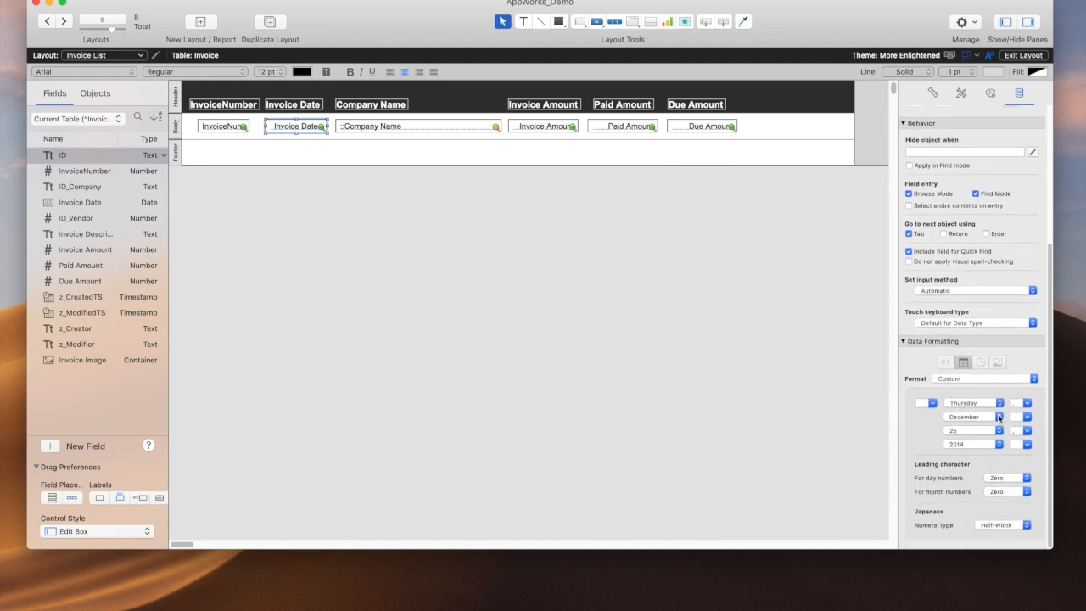
{"action": "left_click", "coordinate": [974, 404]}
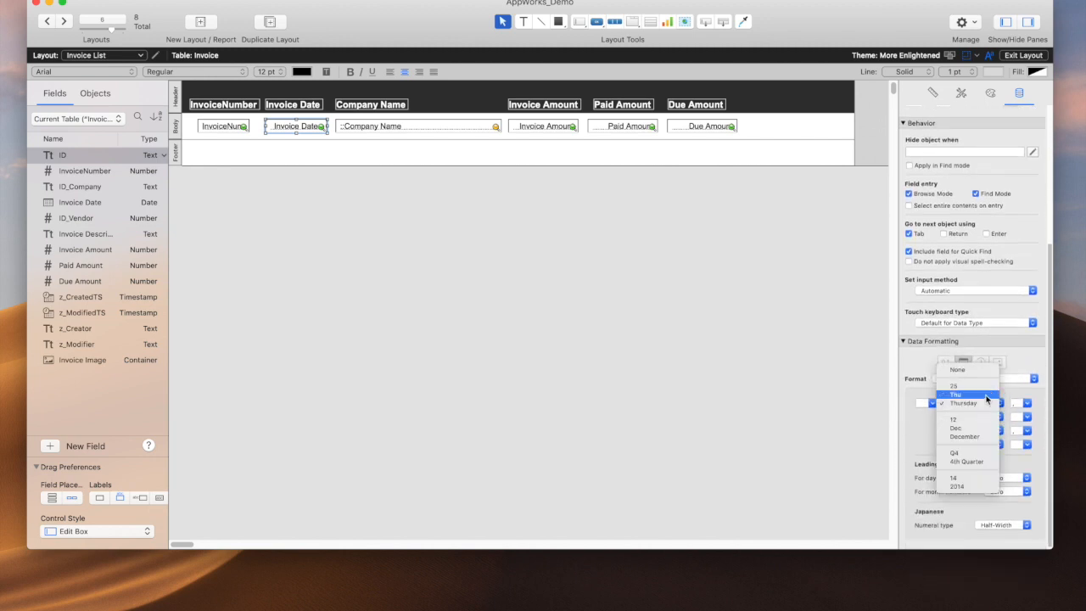
{"action": "left_click", "coordinate": [963, 404]}
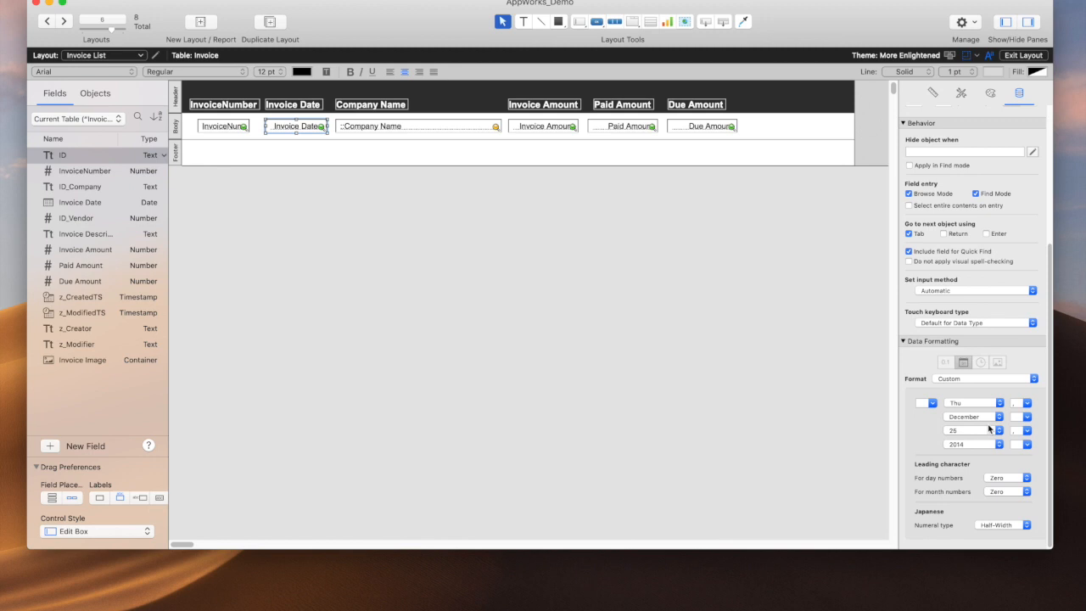
{"action": "left_click", "coordinate": [973, 415]}
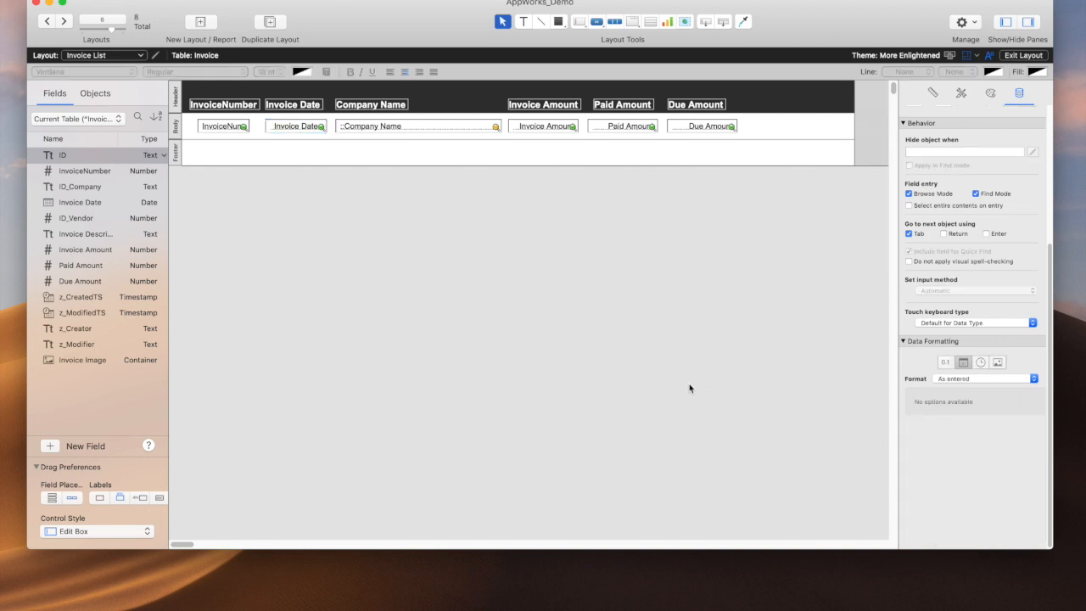
- Browse the invoice list showing dates like Thu, Sep 03, 2018
{"action": "left_click", "coordinate": [295, 126]}
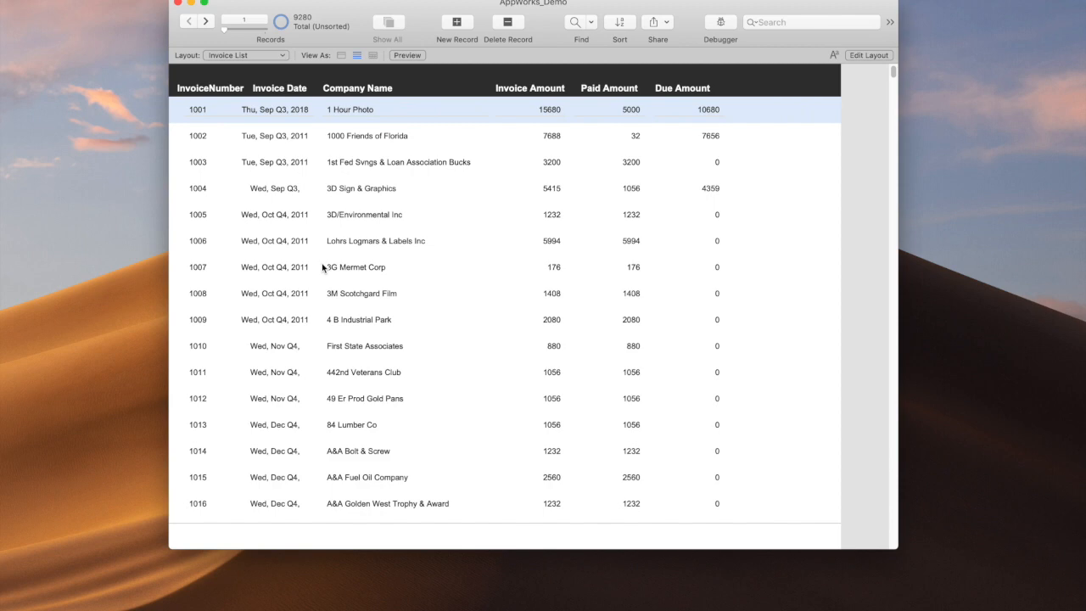
{"action": "mouse_move", "coordinate": [308, 61]}
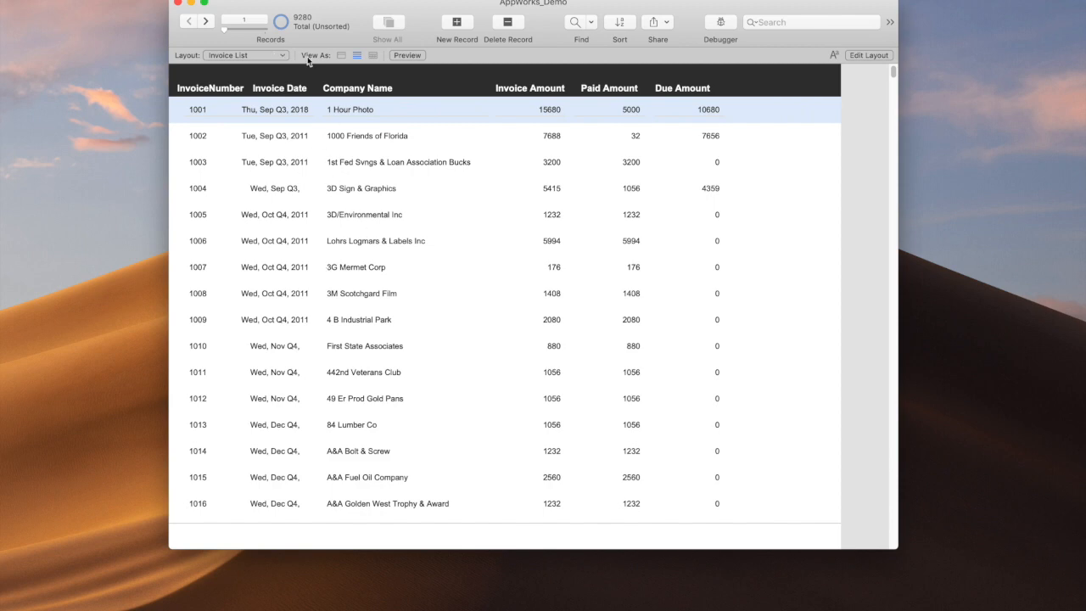
- On the Invoice layout, set the Invoice Image container to enlarge images to fit, keeping proportions
{"action": "left_click", "coordinate": [246, 55]}
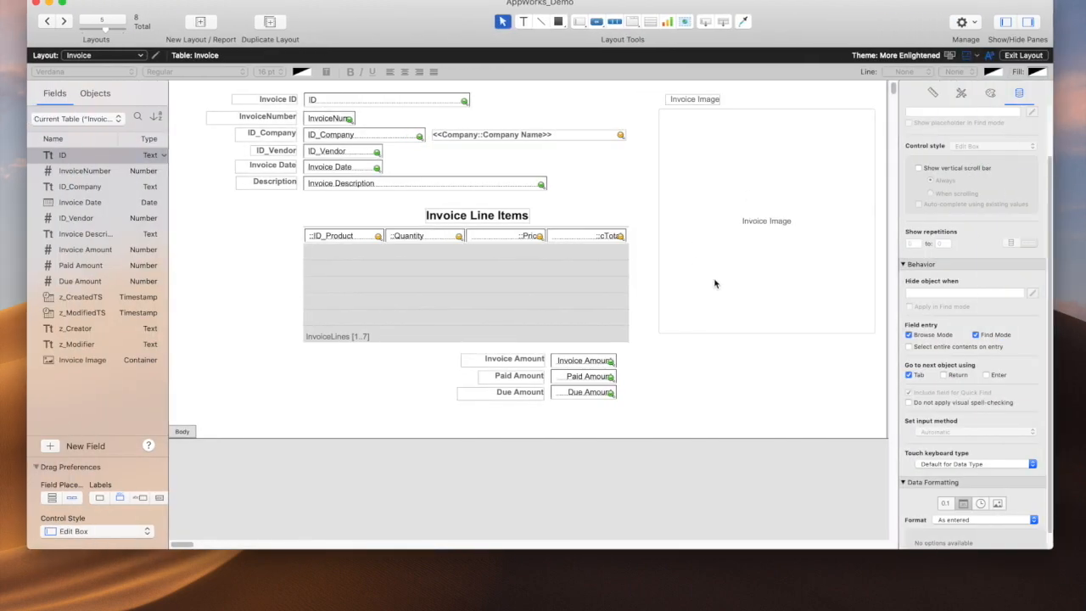
{"action": "left_click", "coordinate": [767, 221]}
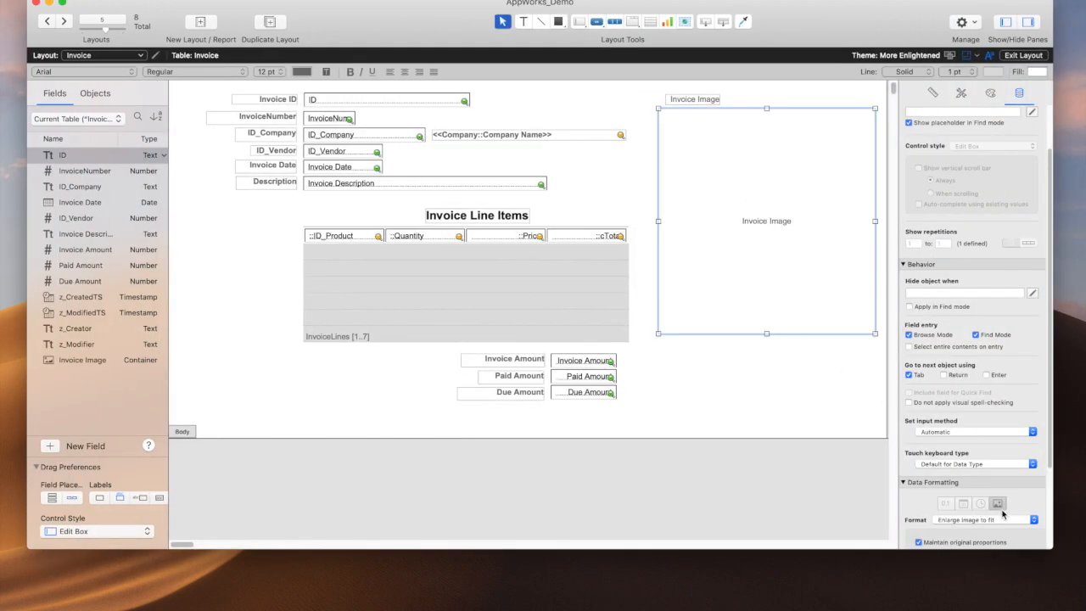
{"action": "mouse_move", "coordinate": [980, 507]}
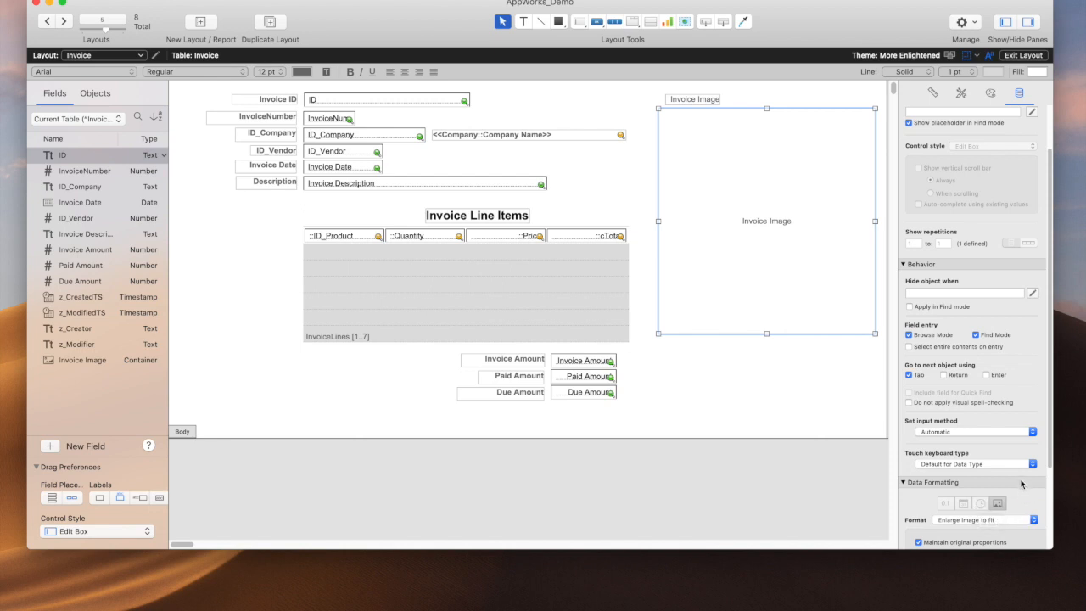
{"action": "mouse_move", "coordinate": [935, 324]}
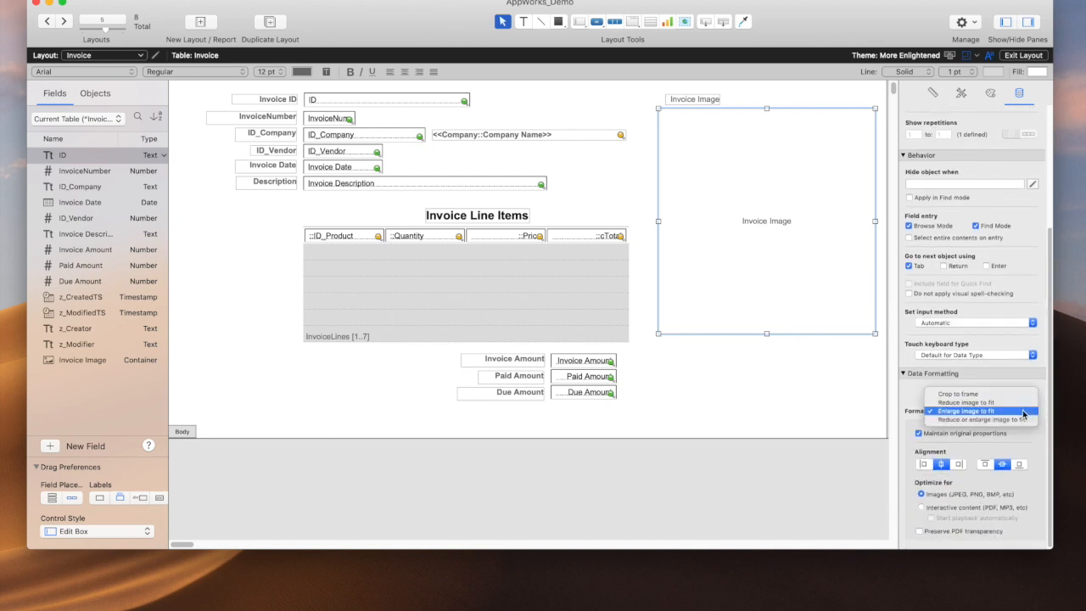
{"action": "left_click", "coordinate": [965, 411]}
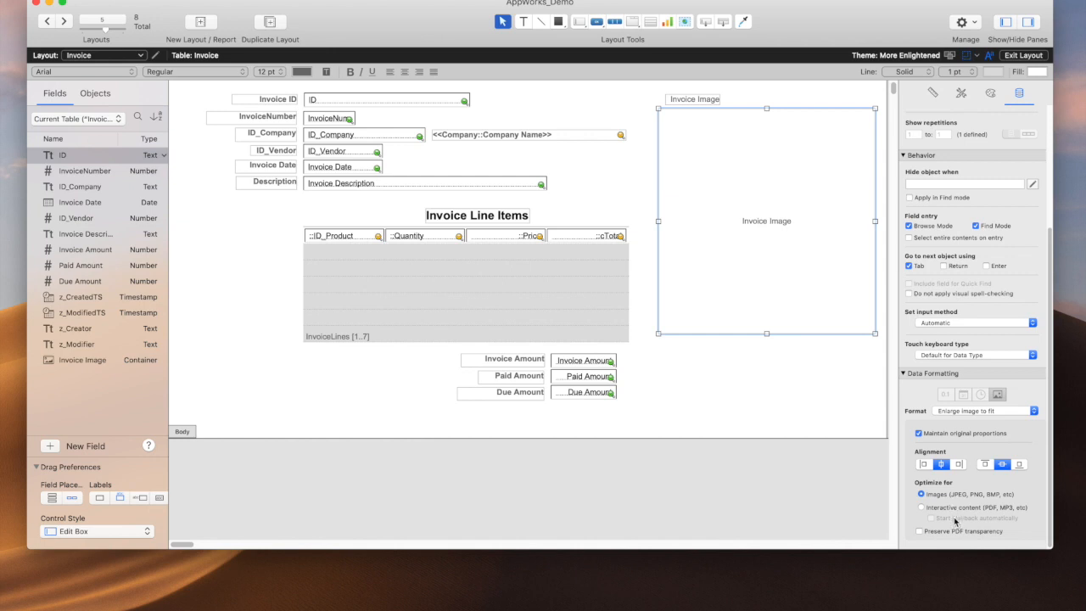
{"action": "mouse_move", "coordinate": [954, 502]}
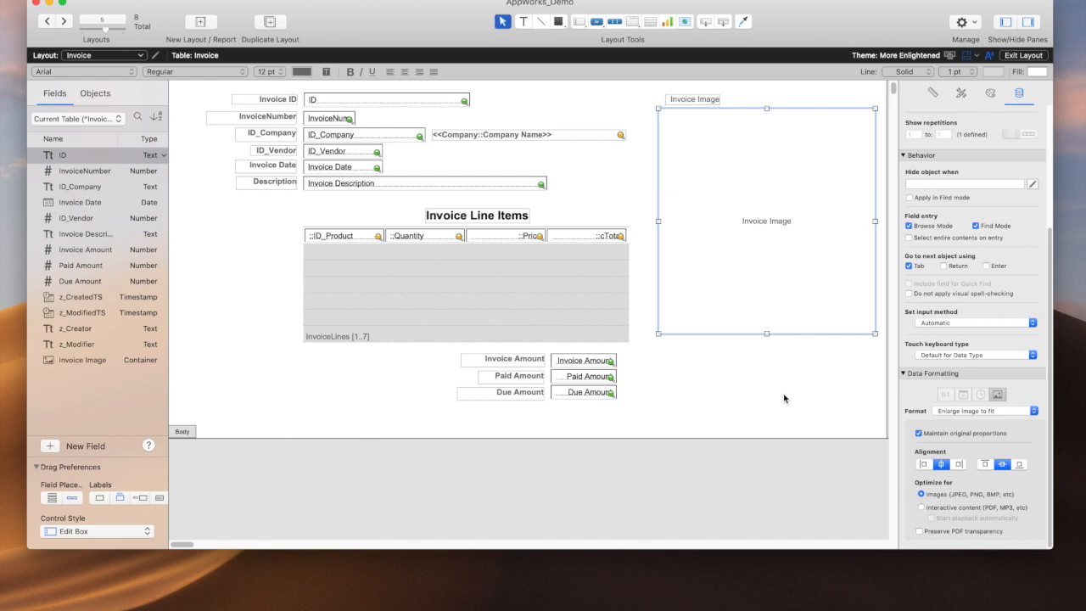
{"action": "mouse_move", "coordinate": [470, 129]}
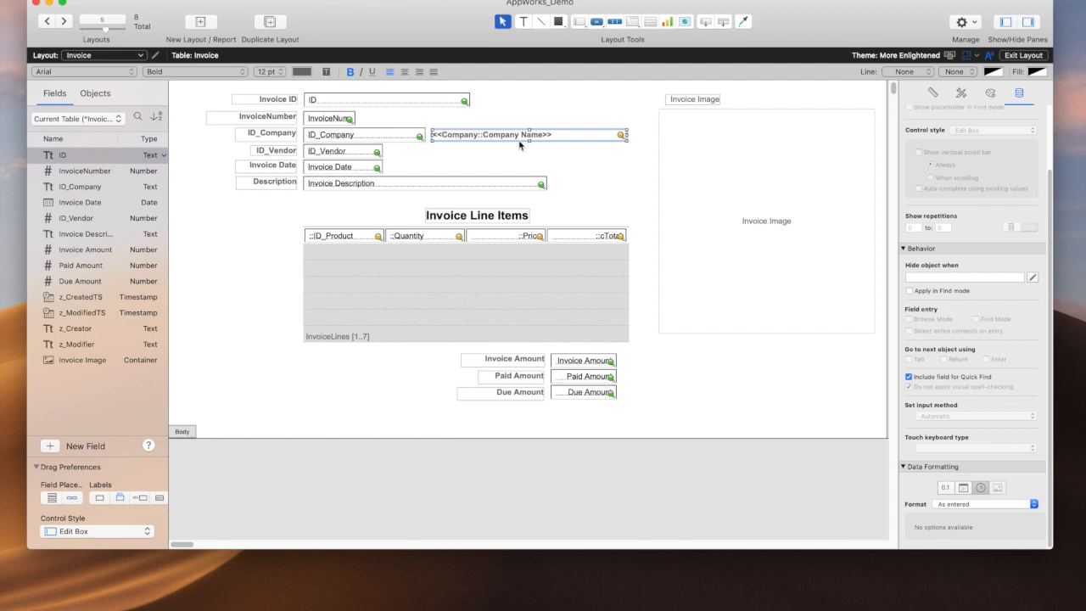
{"action": "mouse_move", "coordinate": [570, 158]}
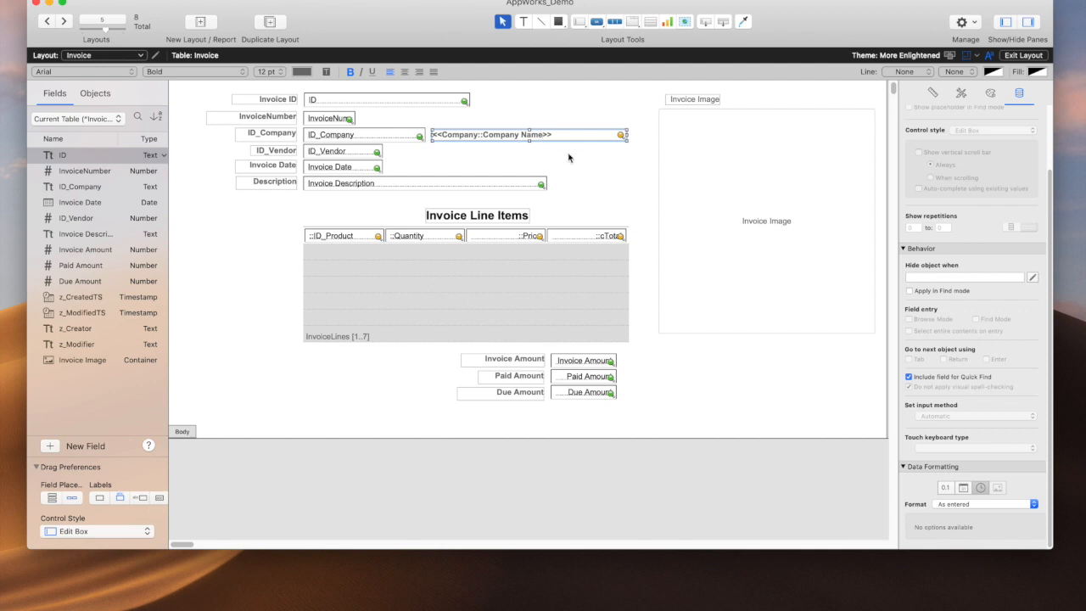
- Give the <<Company::Company Name>> merge field a Decimal number format
{"action": "left_click", "coordinate": [943, 487]}
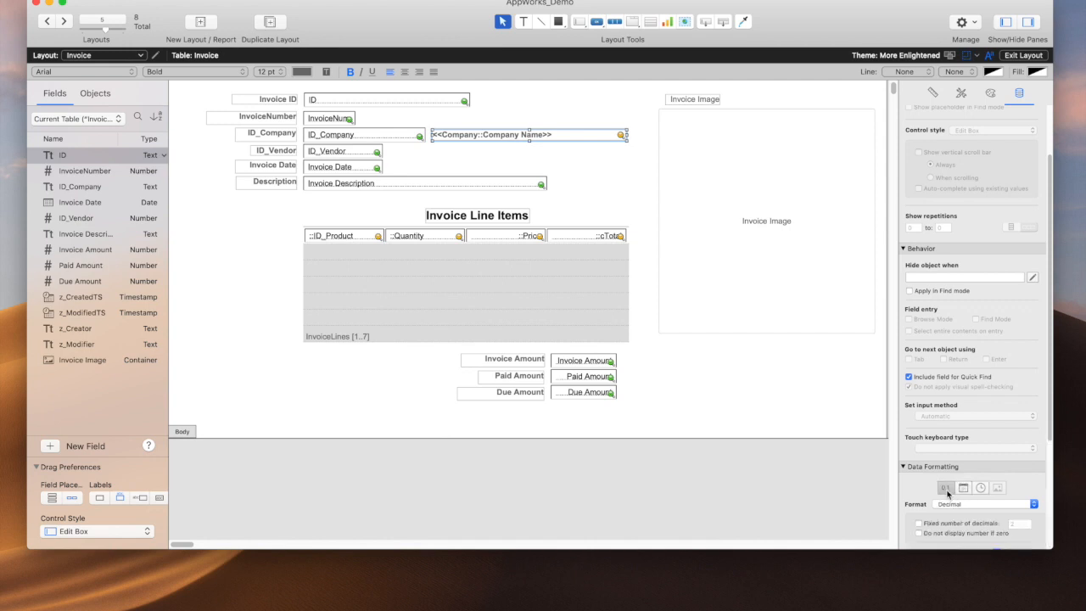
{"action": "mouse_move", "coordinate": [945, 487]}
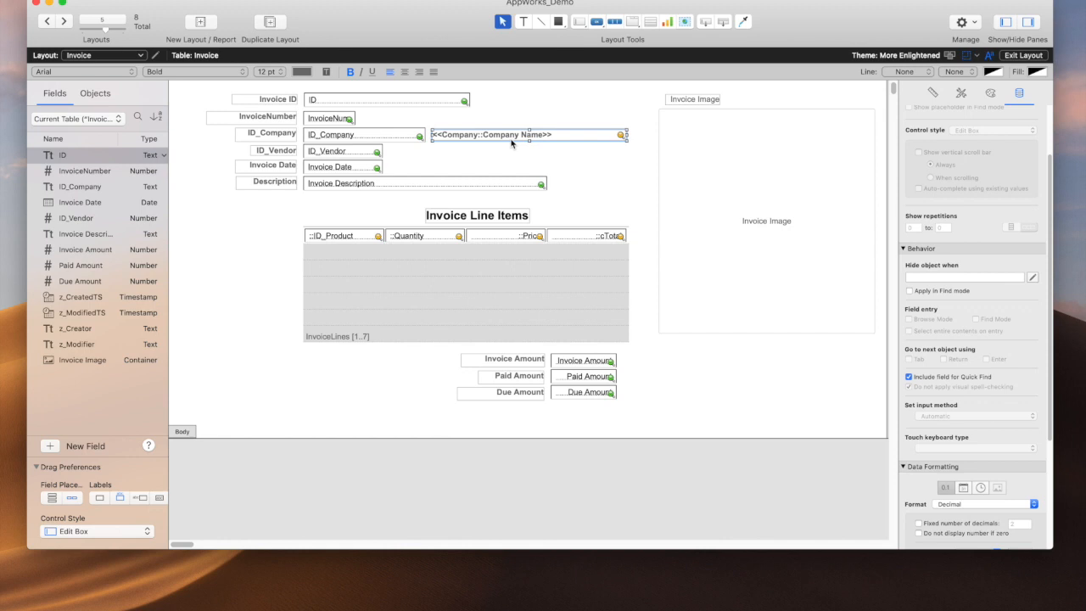
{"action": "mouse_move", "coordinate": [958, 354]}
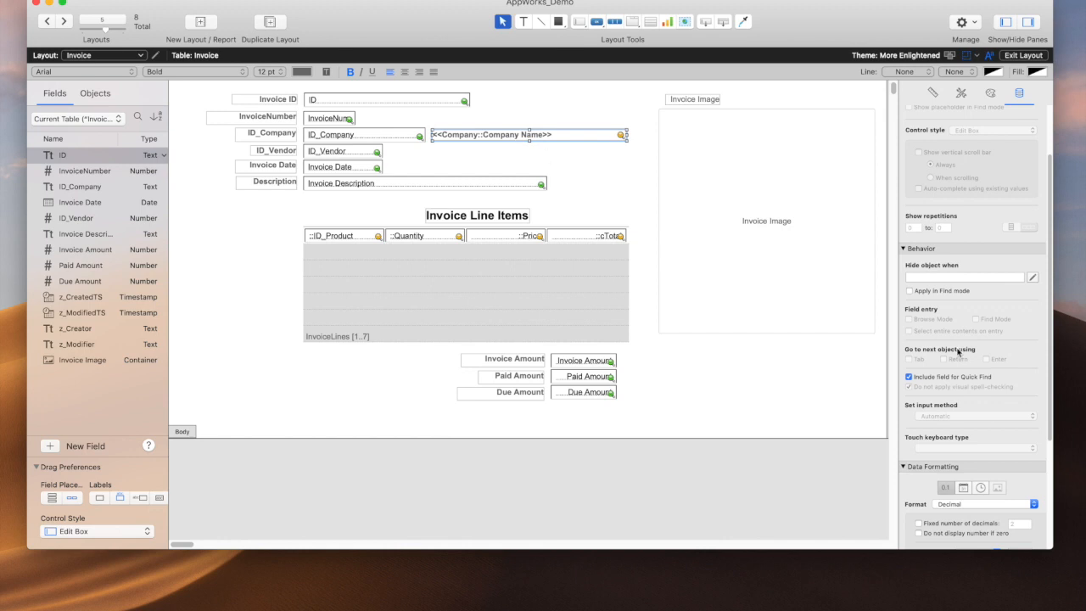
{"action": "left_click", "coordinate": [980, 487]}
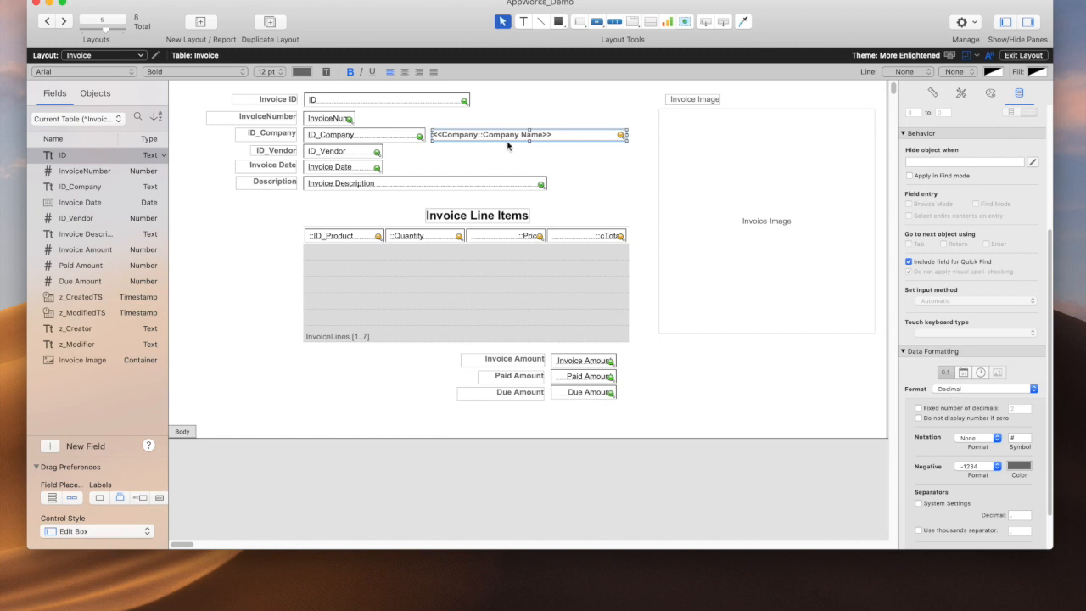
{"action": "mouse_move", "coordinate": [984, 397]}
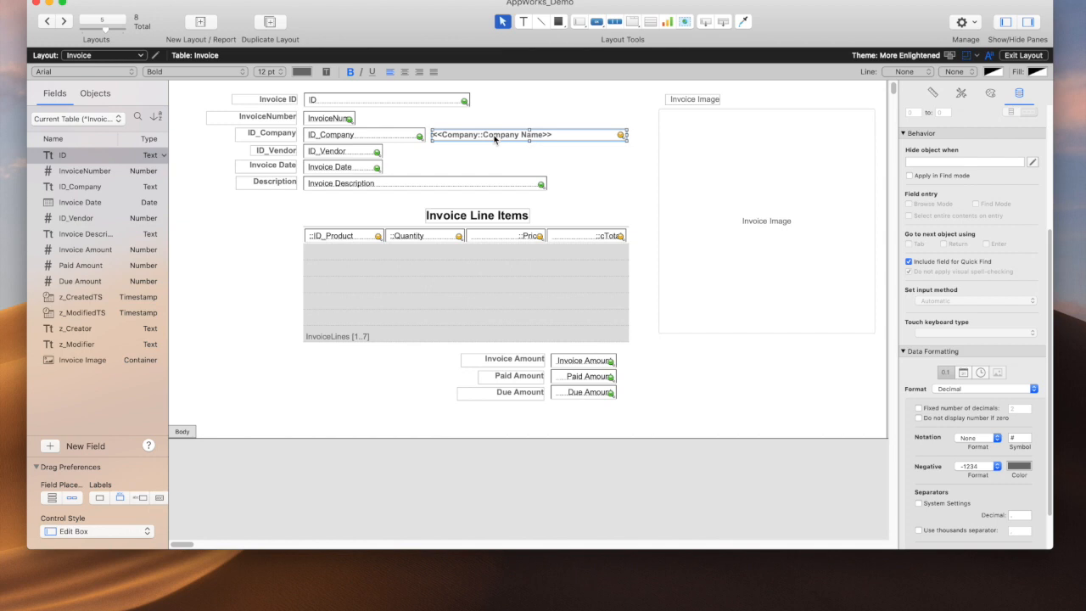
{"action": "mouse_move", "coordinate": [491, 139]}
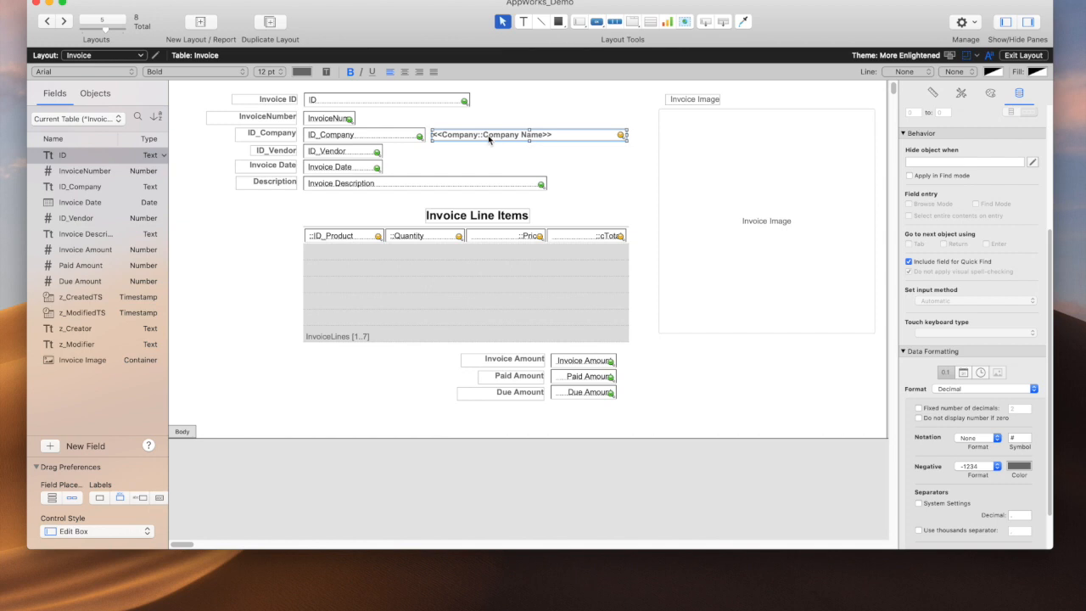
{"action": "mouse_move", "coordinate": [627, 207]}
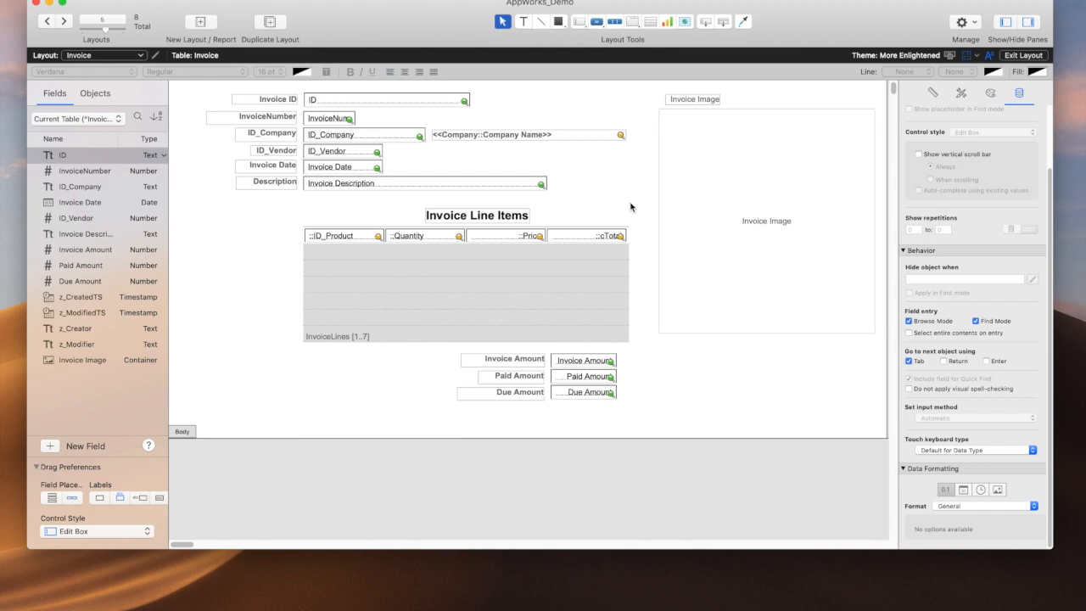
{"action": "mouse_move", "coordinate": [960, 505]}
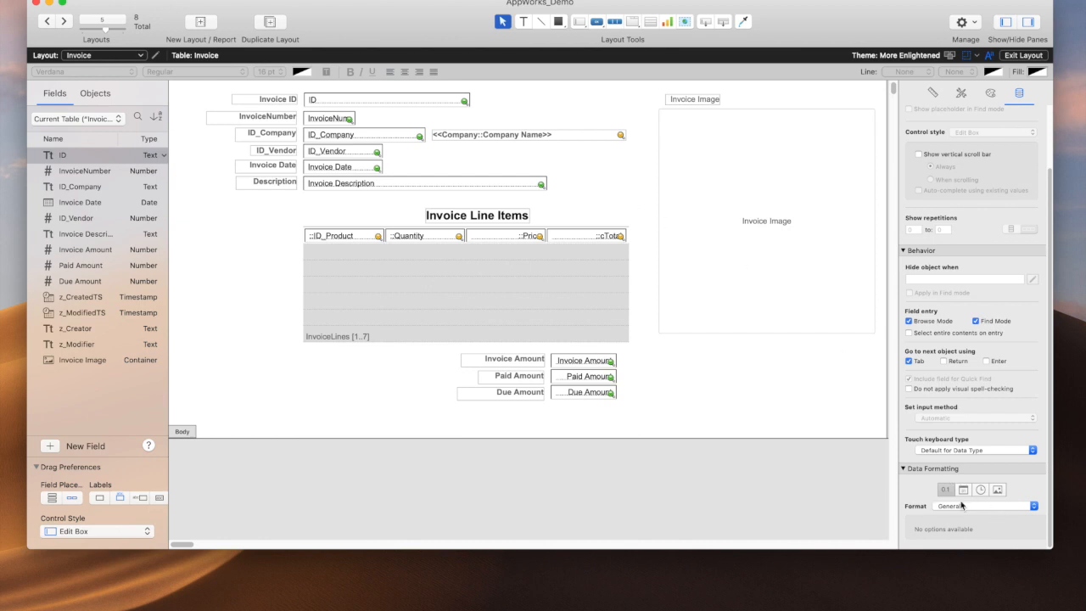